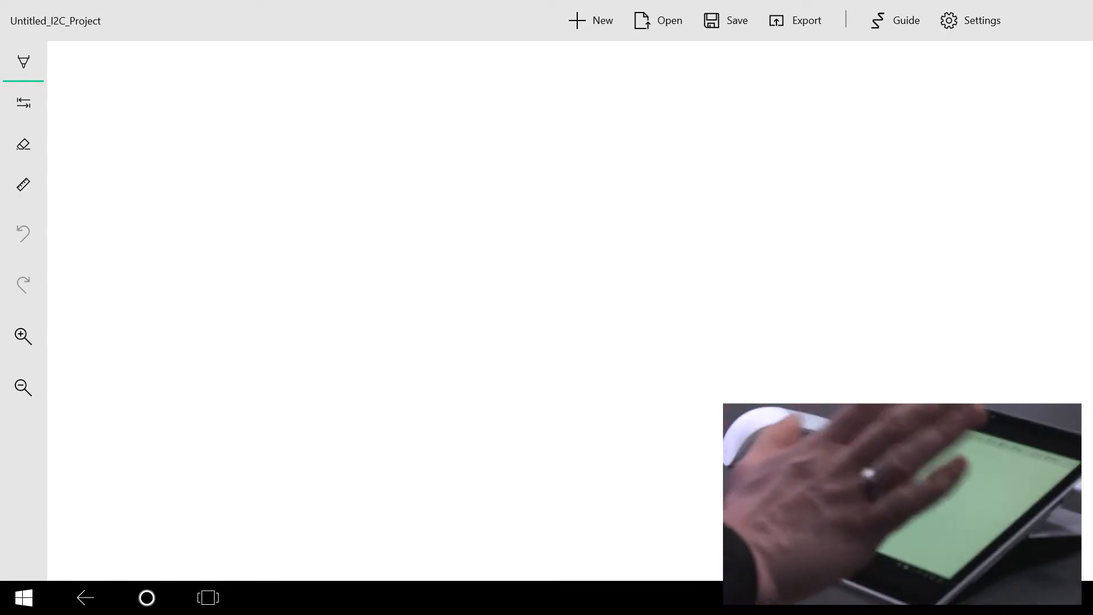
Step: Sketch the View 1 rectangle and handwrite 'Tip Calculator' at its top
drag(114, 91, 135, 288)
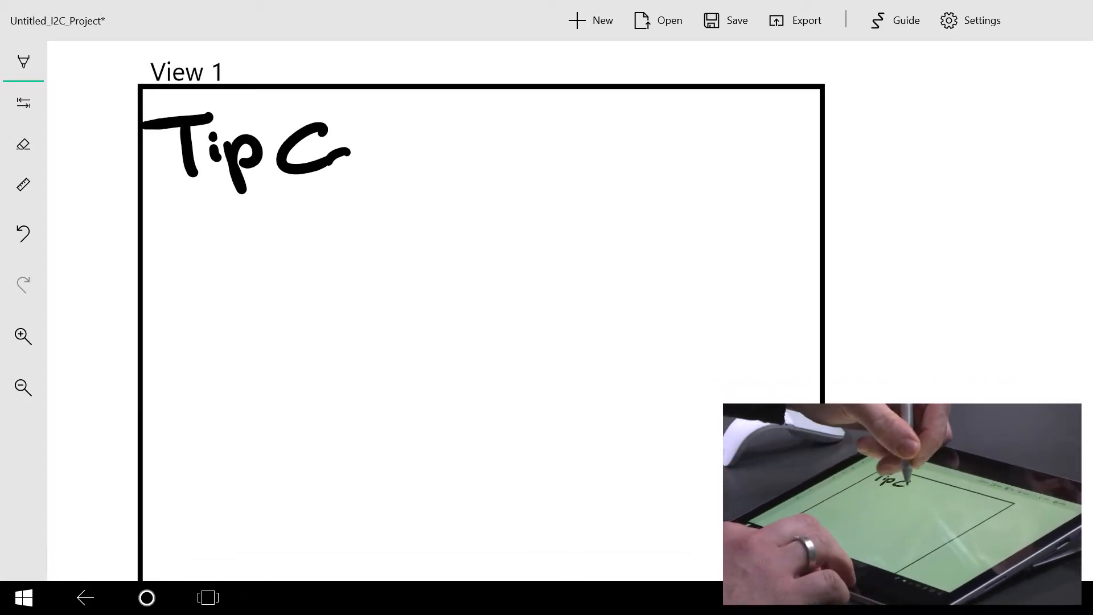
drag(341, 151, 480, 153)
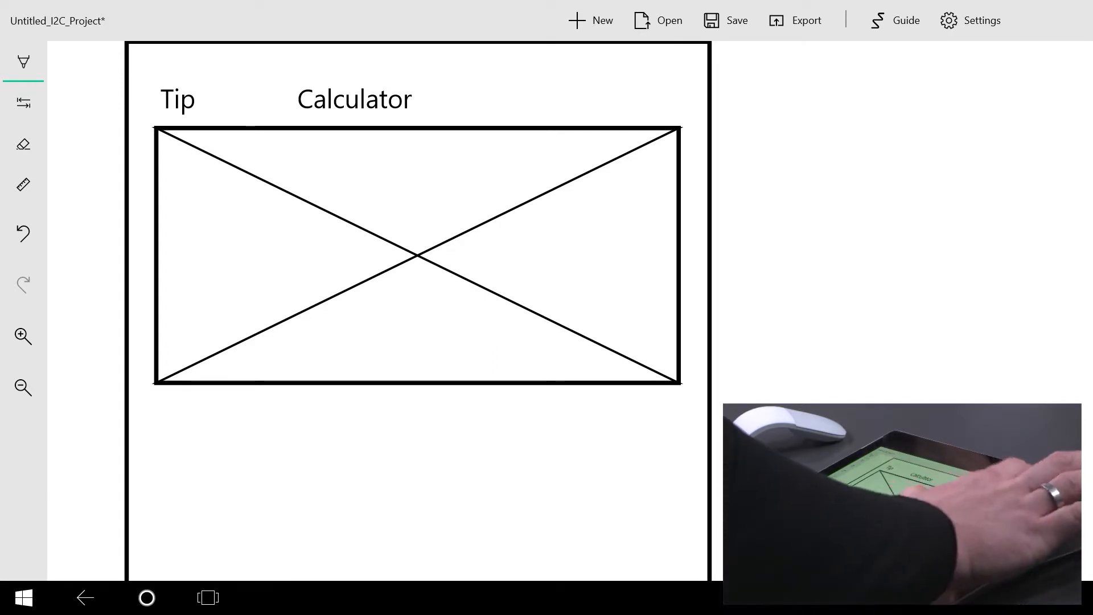
click(895, 21)
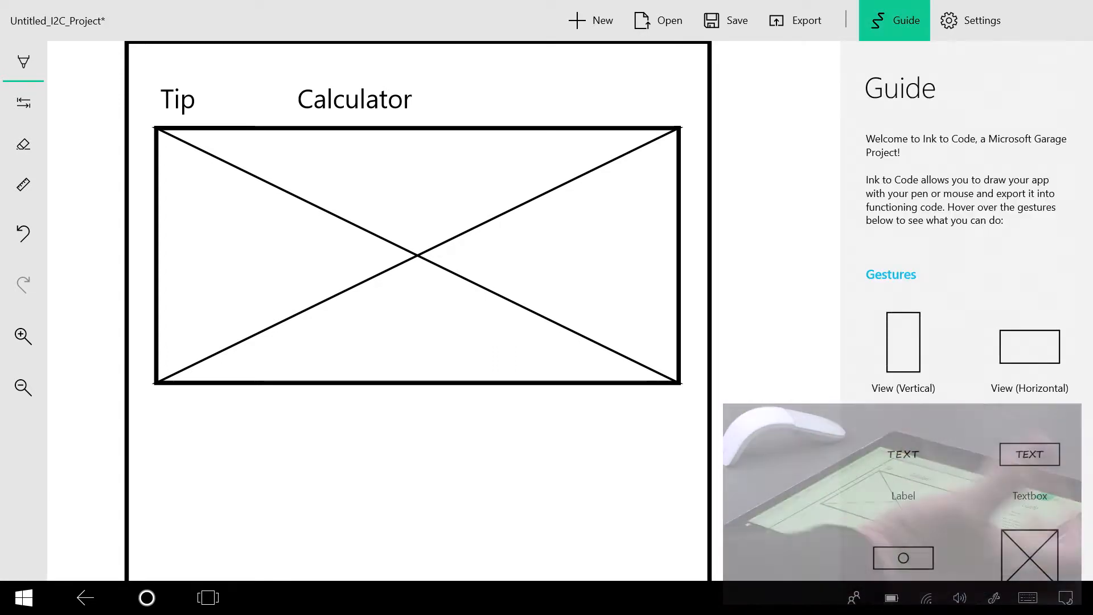
scroll(down, 3)
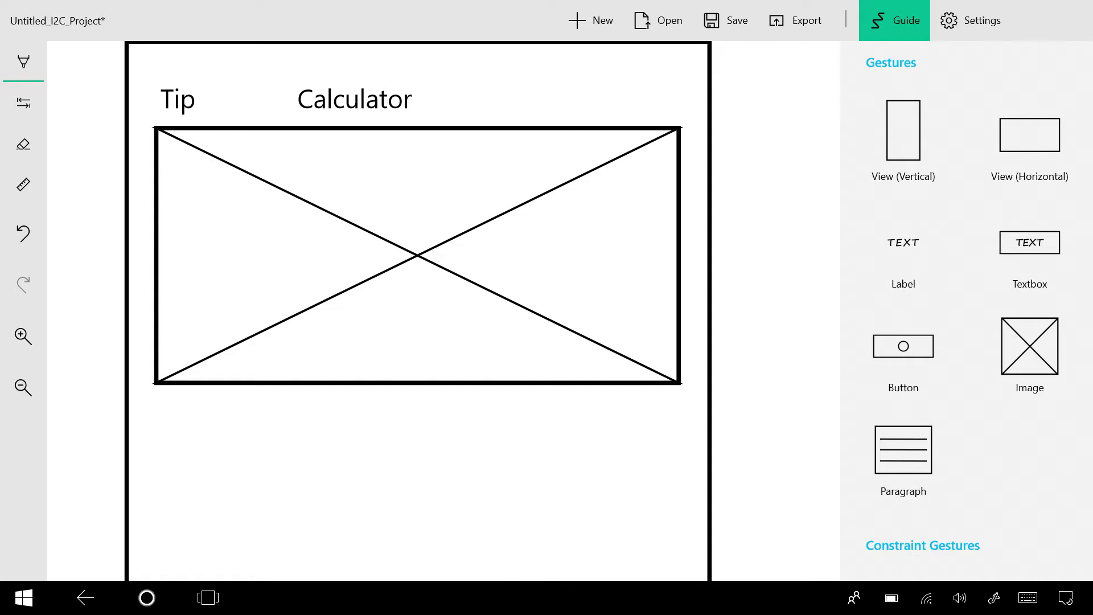
scroll(down, 3)
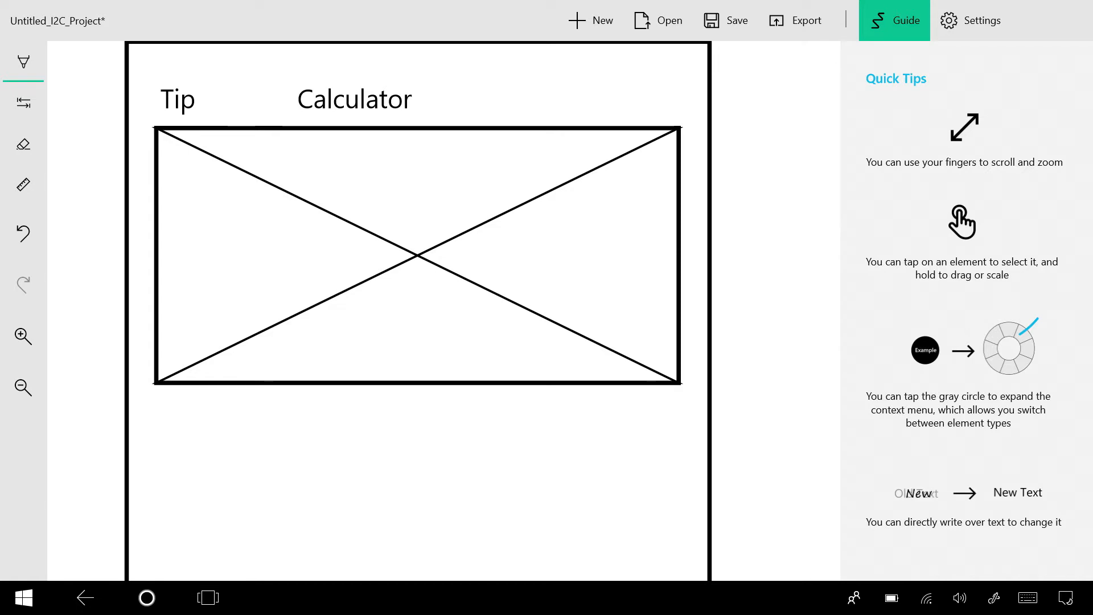
click(895, 19)
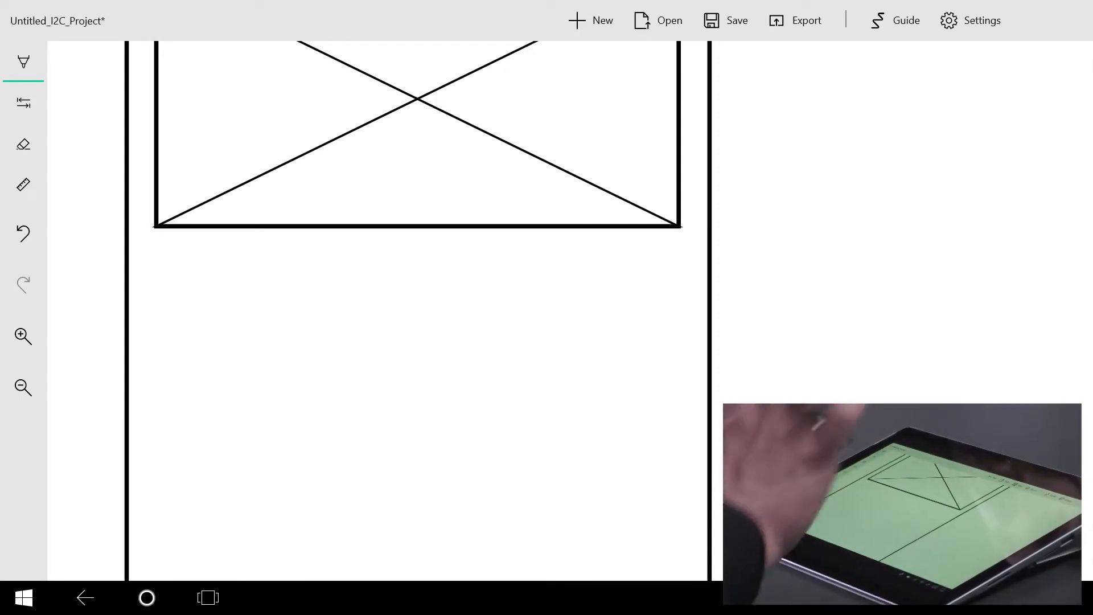
Step: Handwrite the 15%, 18% and 20% tip labels under the image placeholder
drag(164, 259, 195, 279)
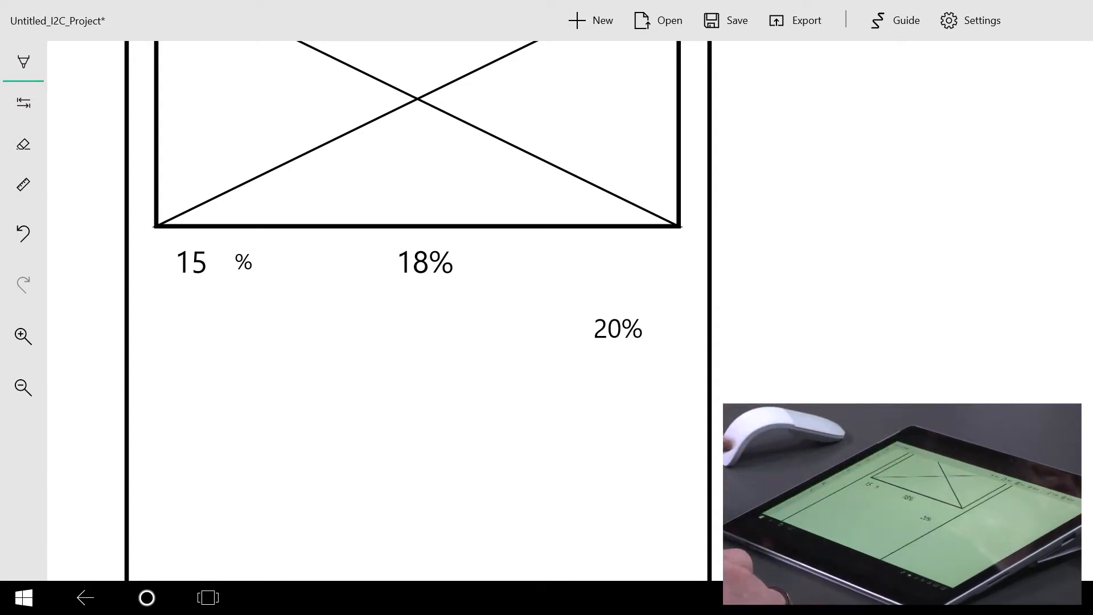
click(22, 104)
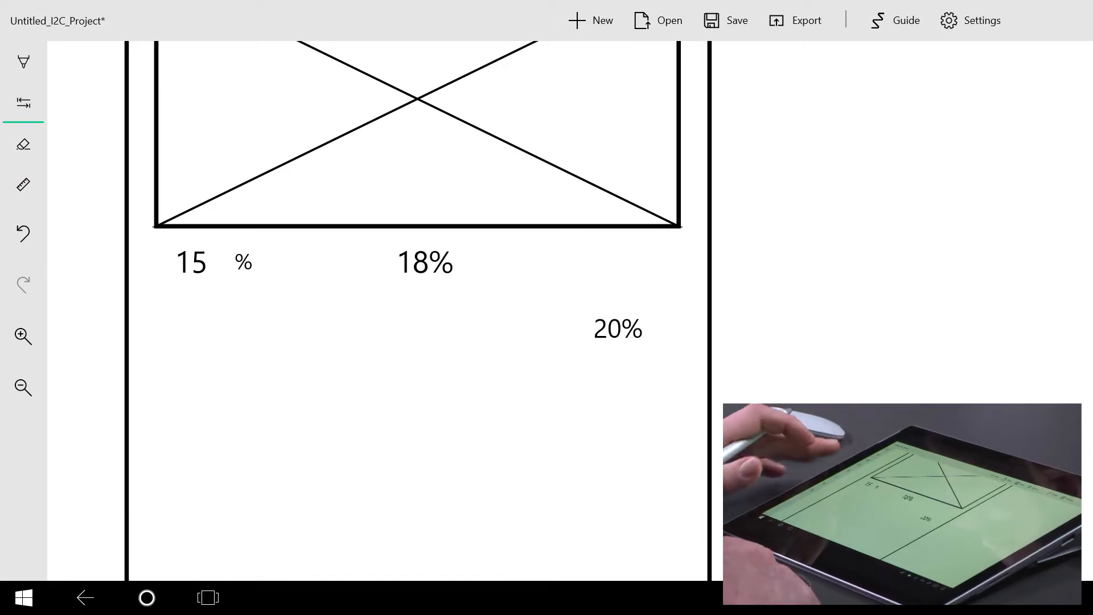
Step: Use the ruler to move the 20% label up onto the same row as 15% and 18%
click(23, 185)
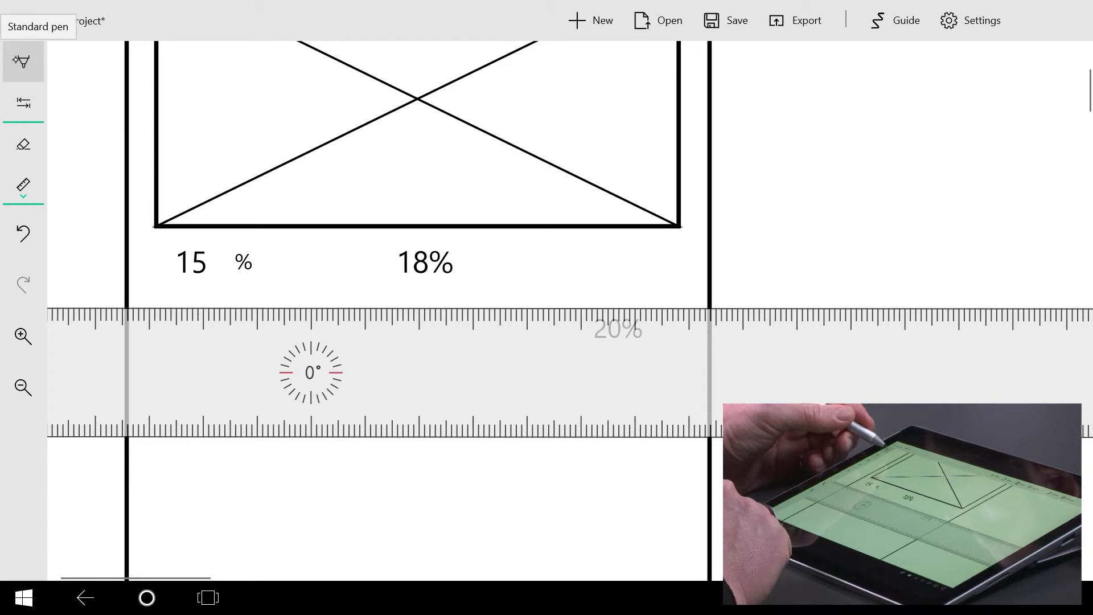
click(23, 102)
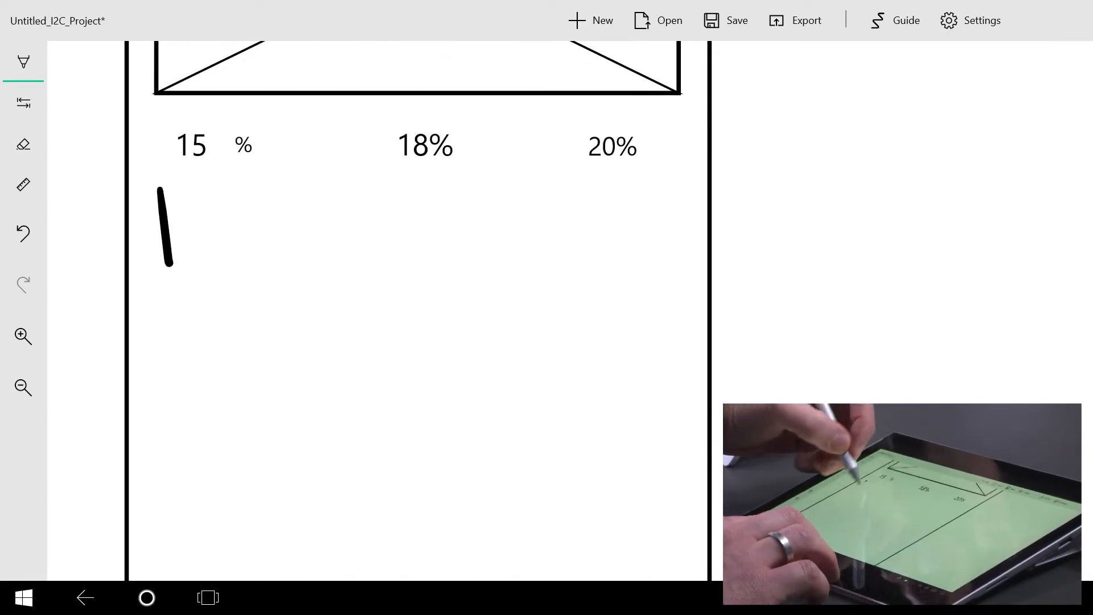
Step: Sketch a Textbox under the 15% label with 'amount' written inside it
drag(160, 184, 334, 306)
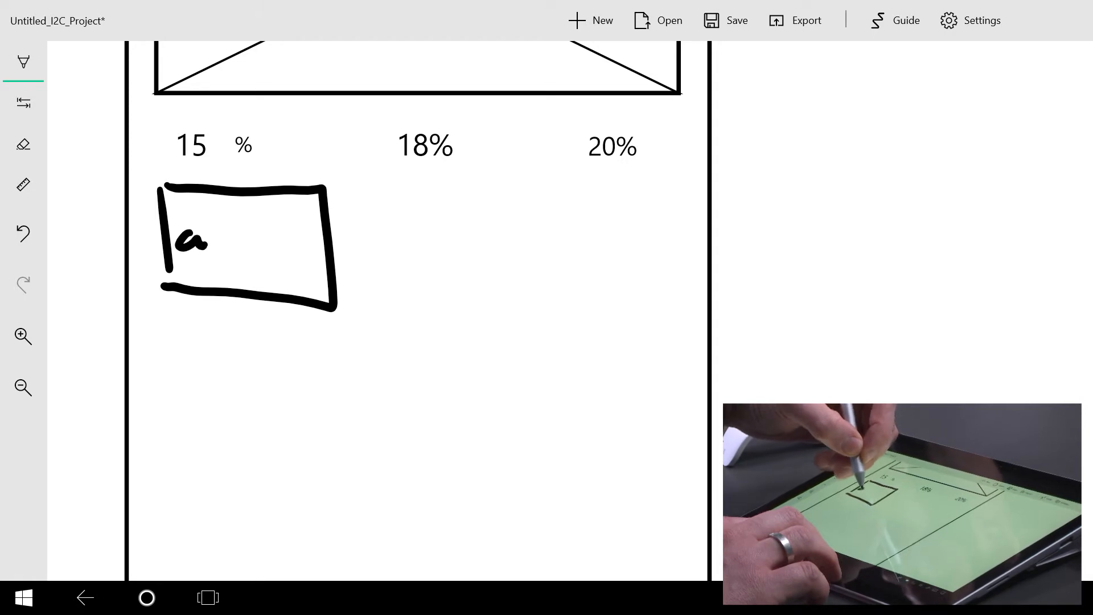
drag(209, 230, 293, 230)
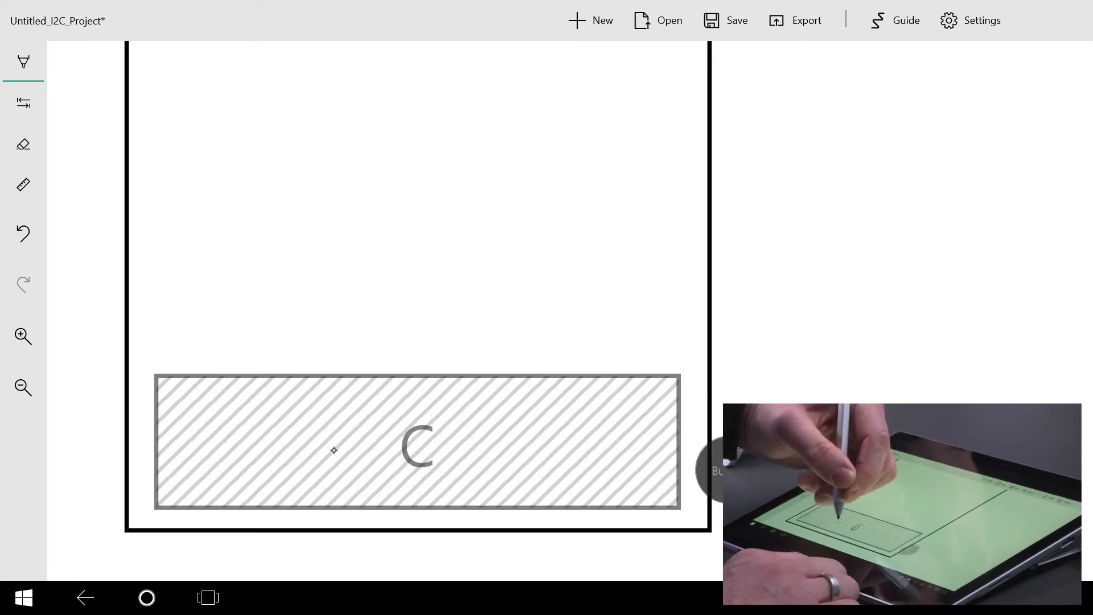
Step: Label the wide bottom button 'calculate'
text(calc)
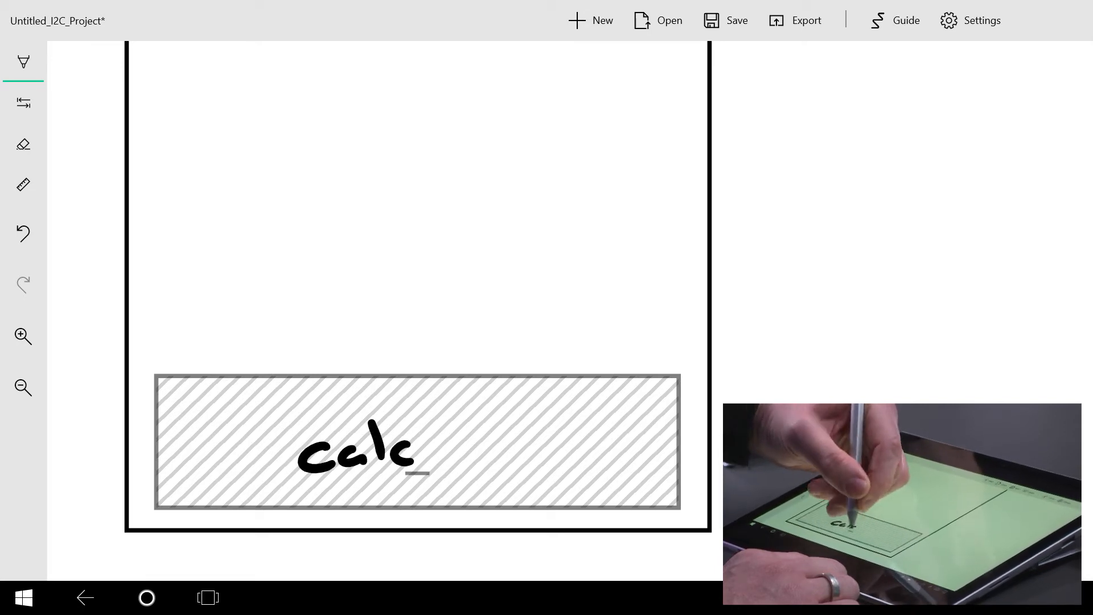
text(ulate)
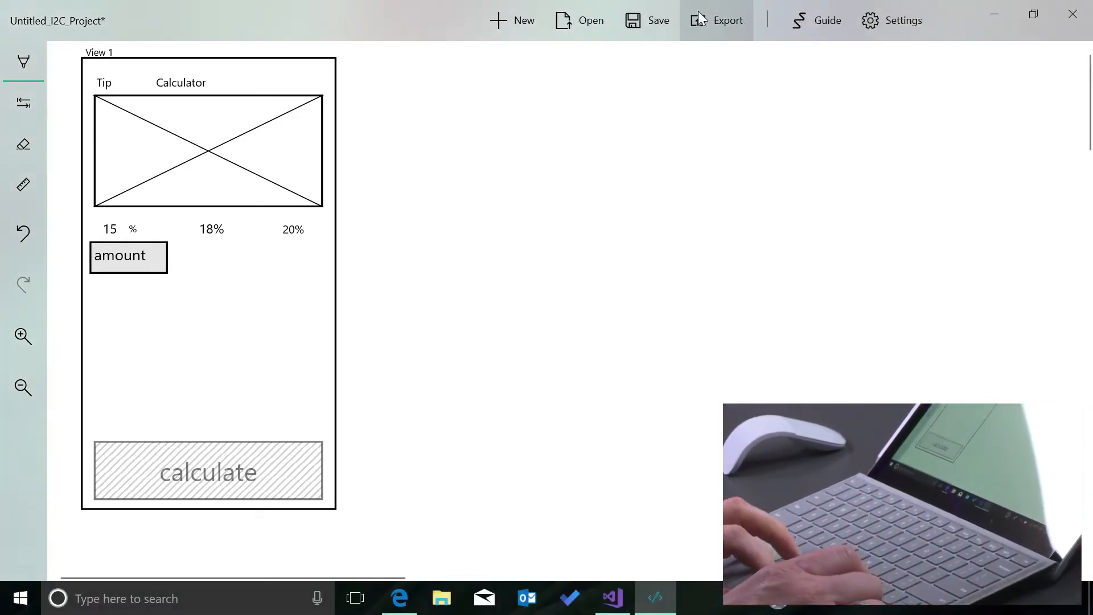
Step: Export the wireframe as code with Desktop as the destination folder
click(717, 21)
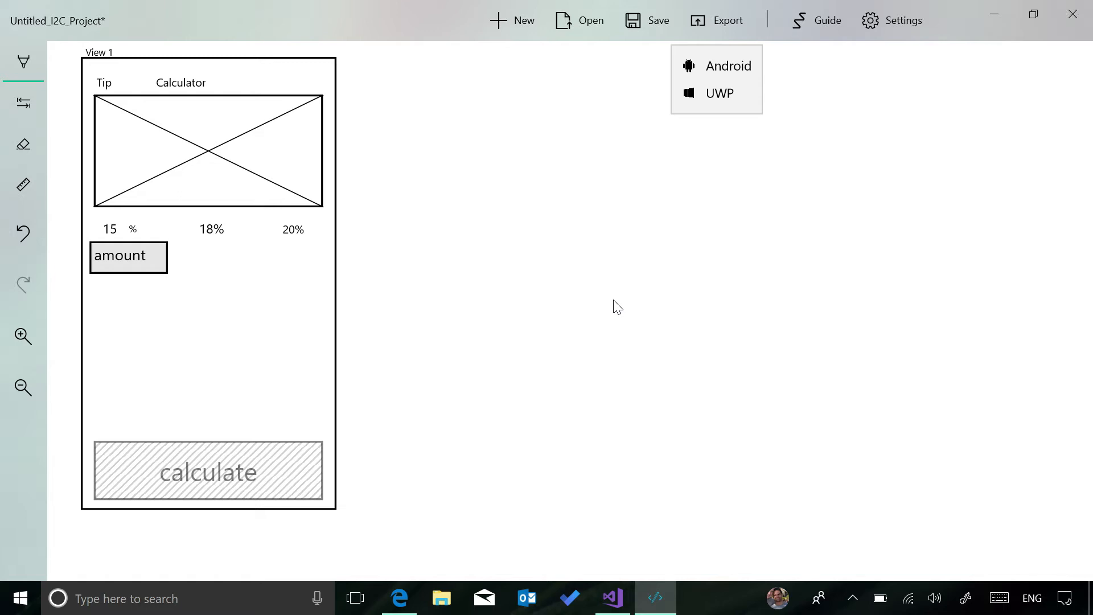
mouse_move(719, 92)
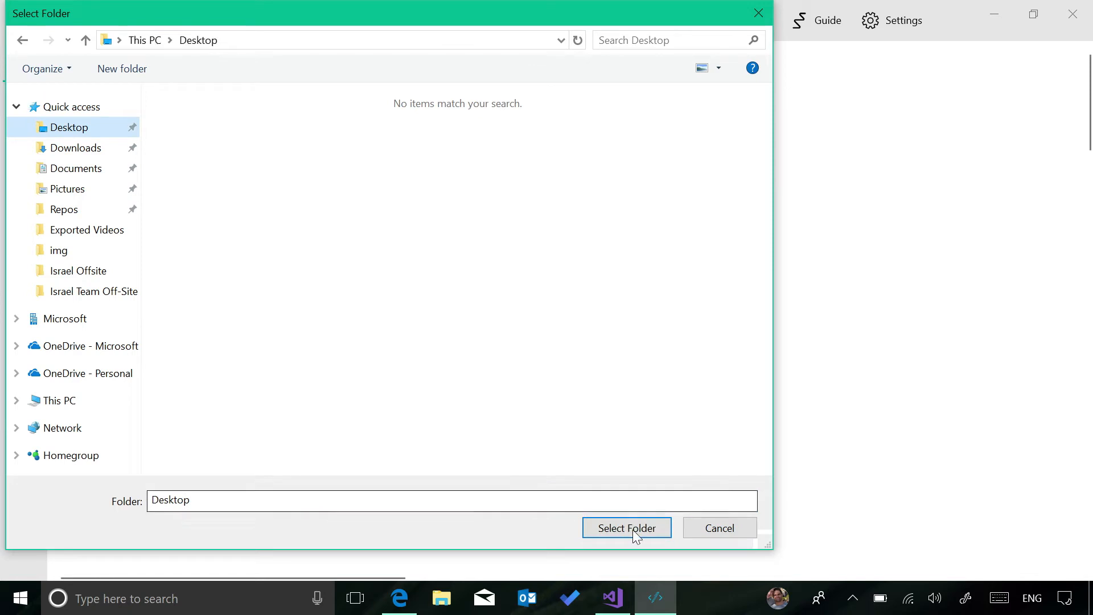
click(627, 527)
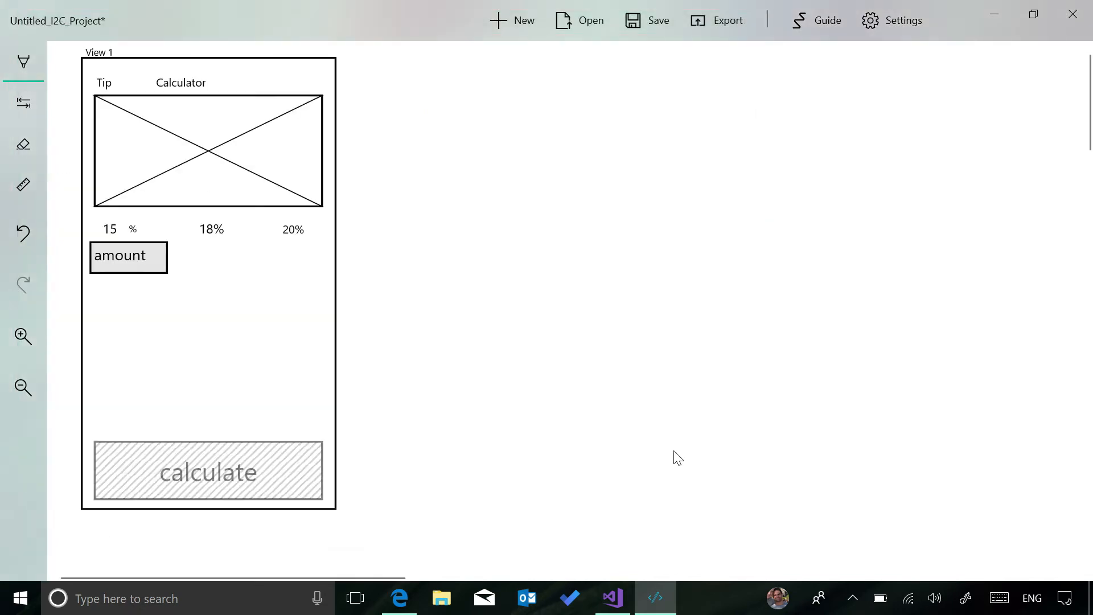
mouse_move(682, 459)
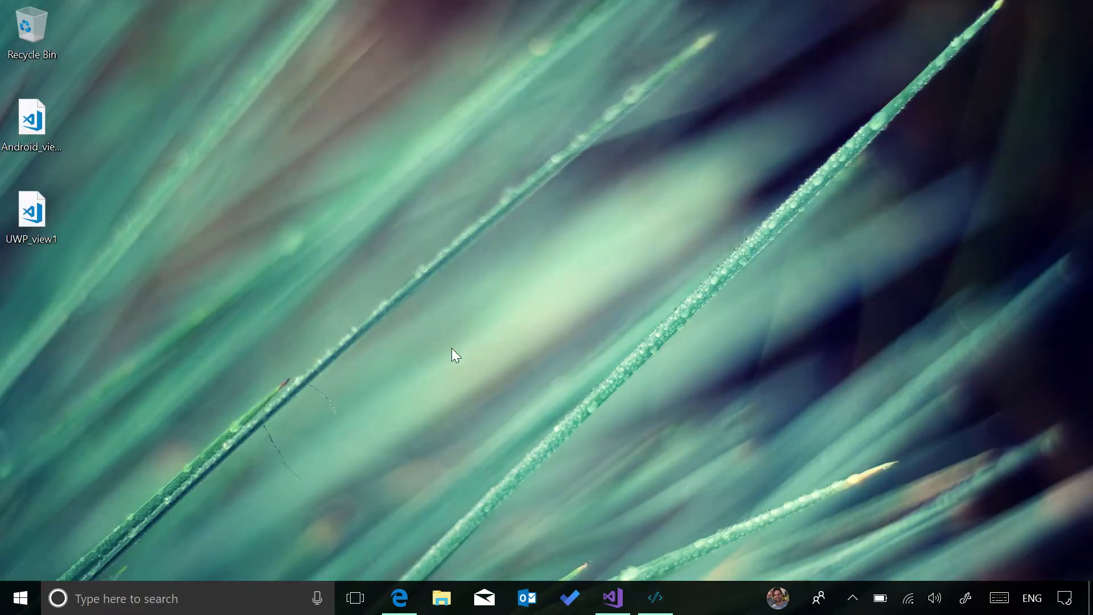
mouse_move(58, 276)
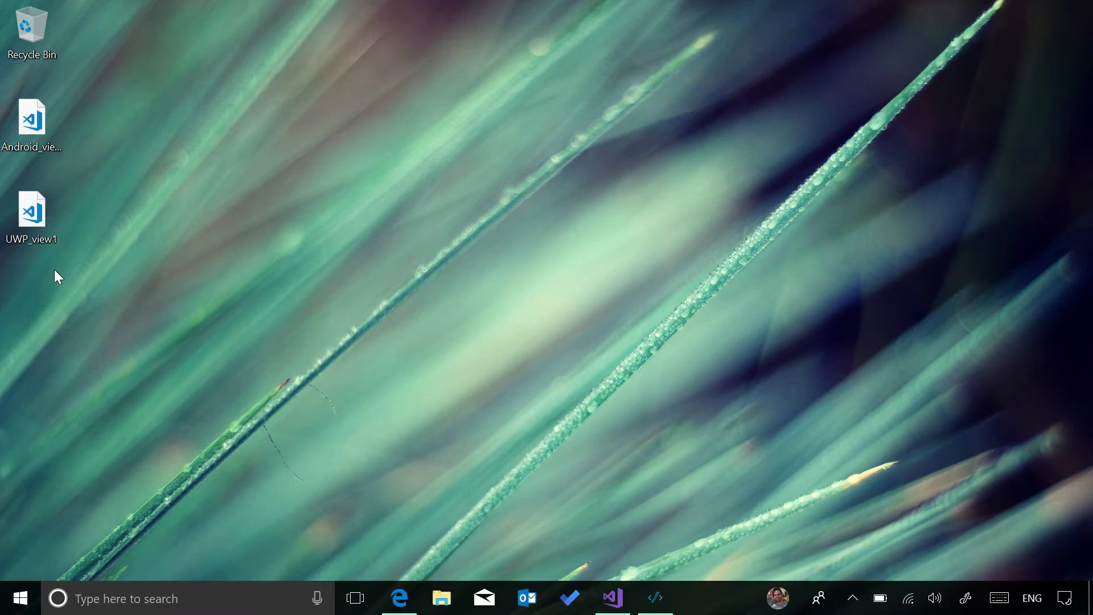
Step: Open the exported UWP_view1.xaml file from the desktop in Visual Studio Code
click(32, 209)
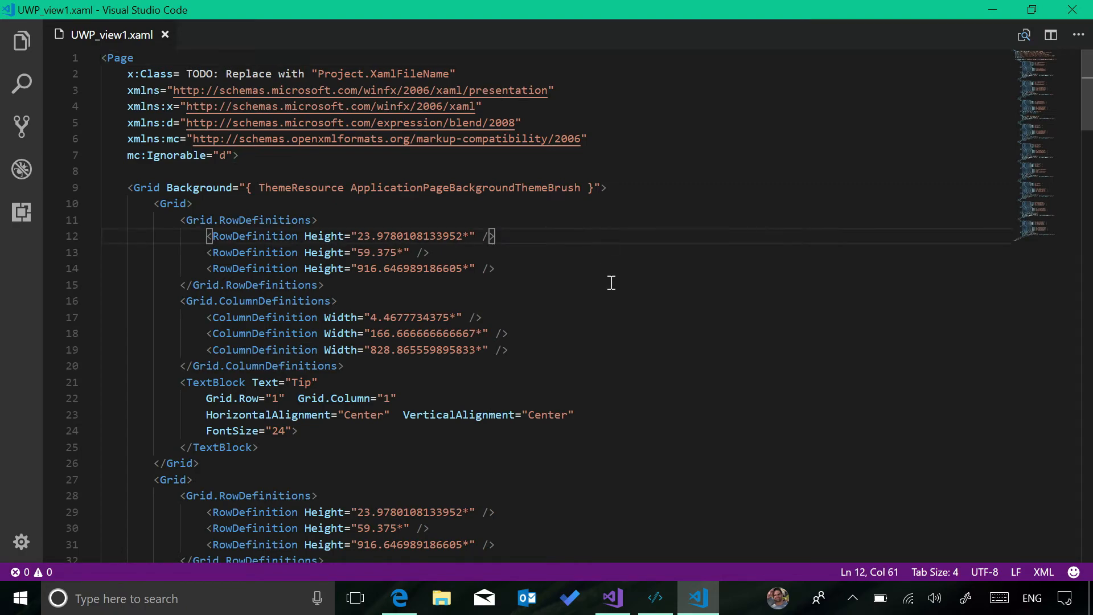
Step: Review the generated UWP_view1.xaml and select all of its markup for copying
scroll(down, 3)
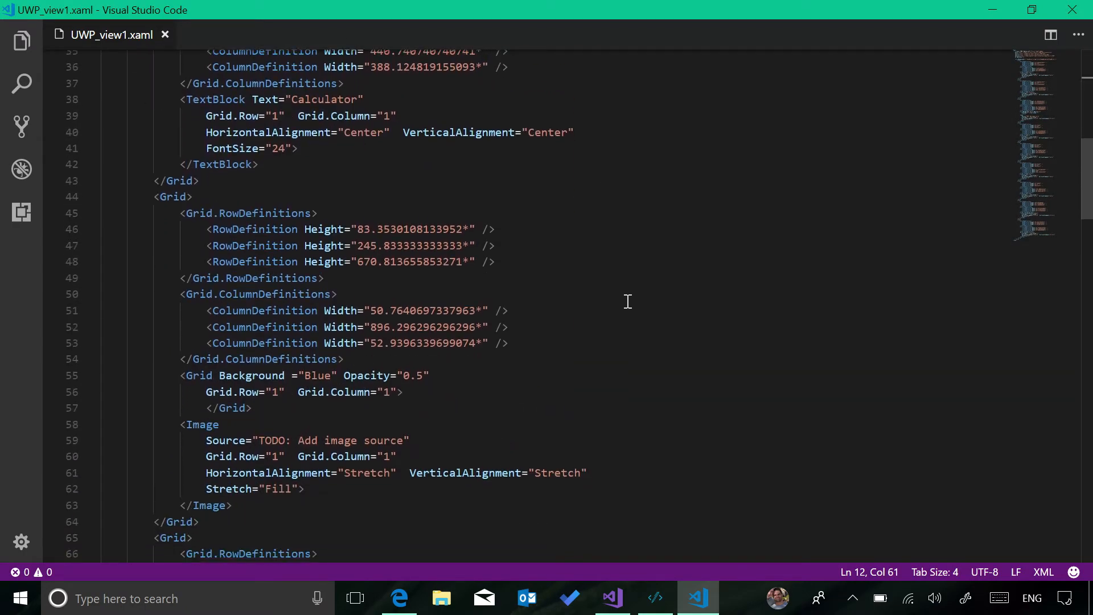
scroll(down, 3)
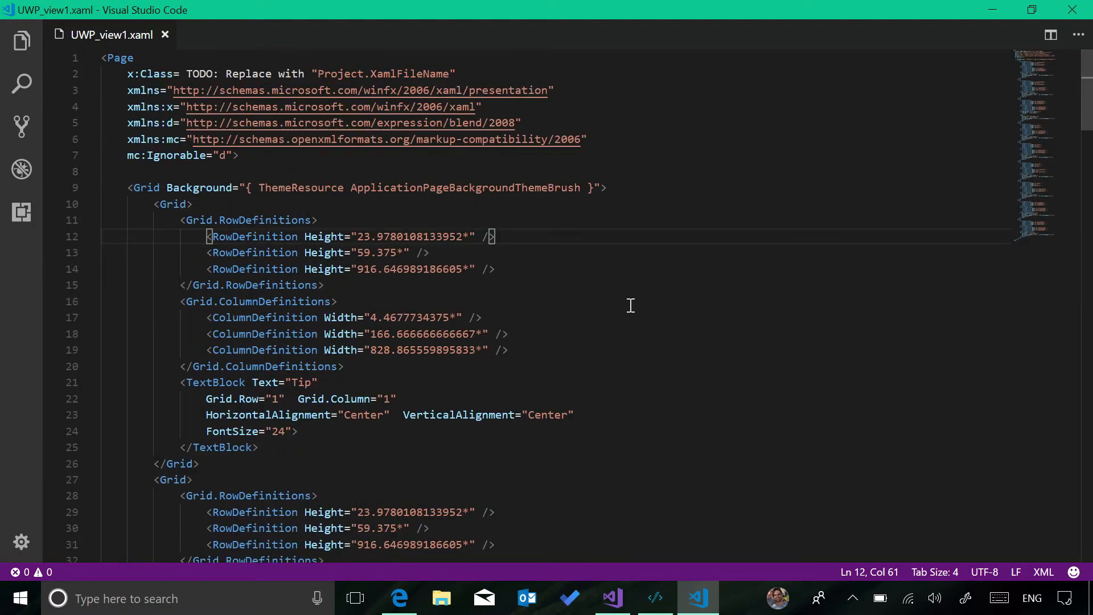
key(ctrl+a)
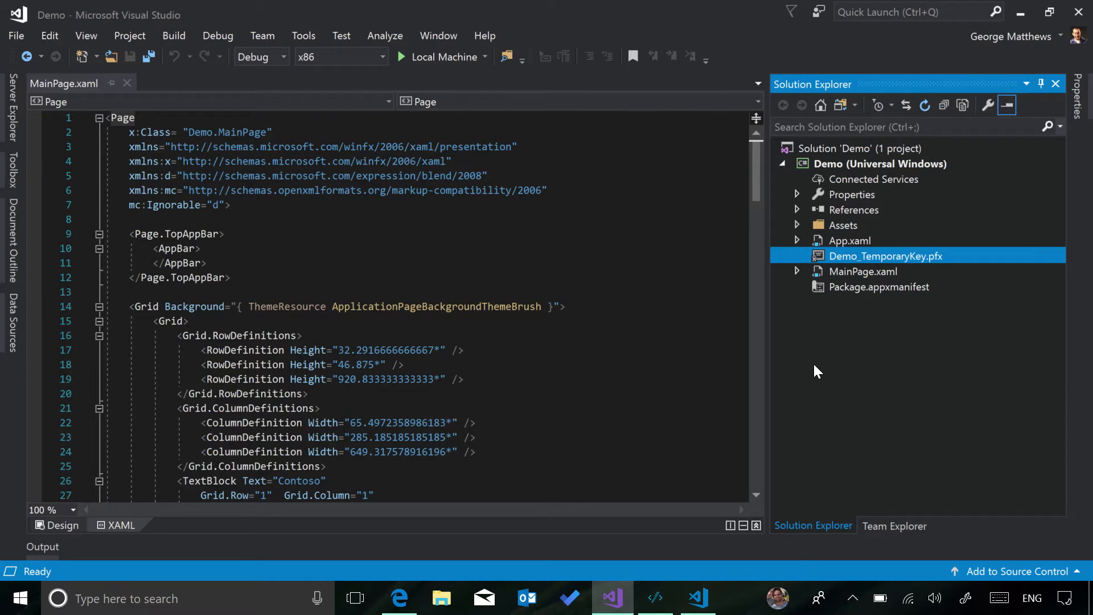
Step: Paste the generated XAML into MainPage.xaml and set x:Class to "Demo.MainPage"
click(864, 271)
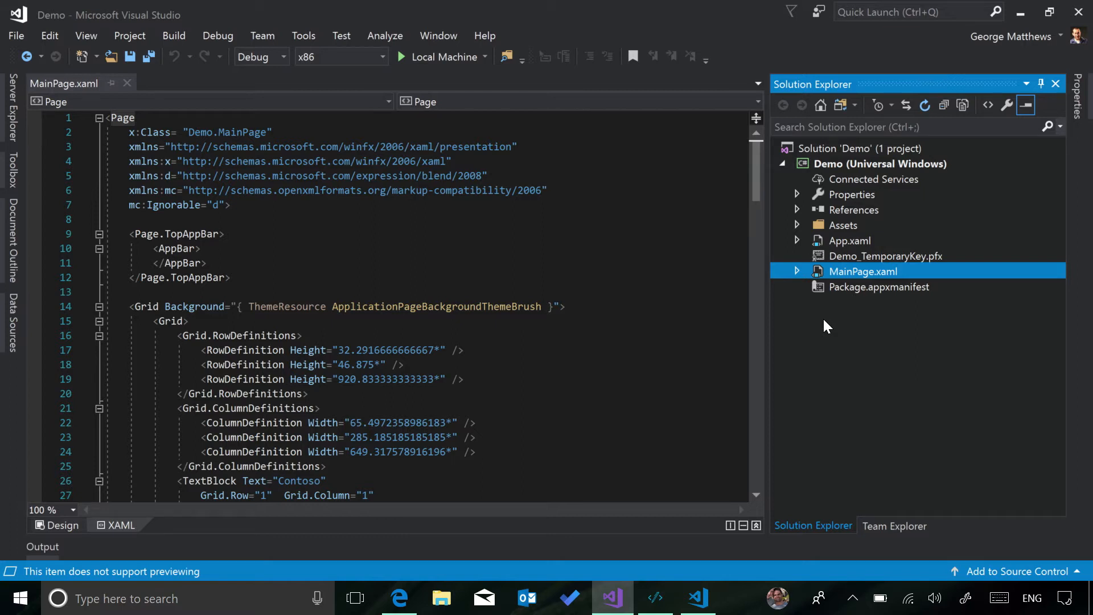
mouse_move(683, 204)
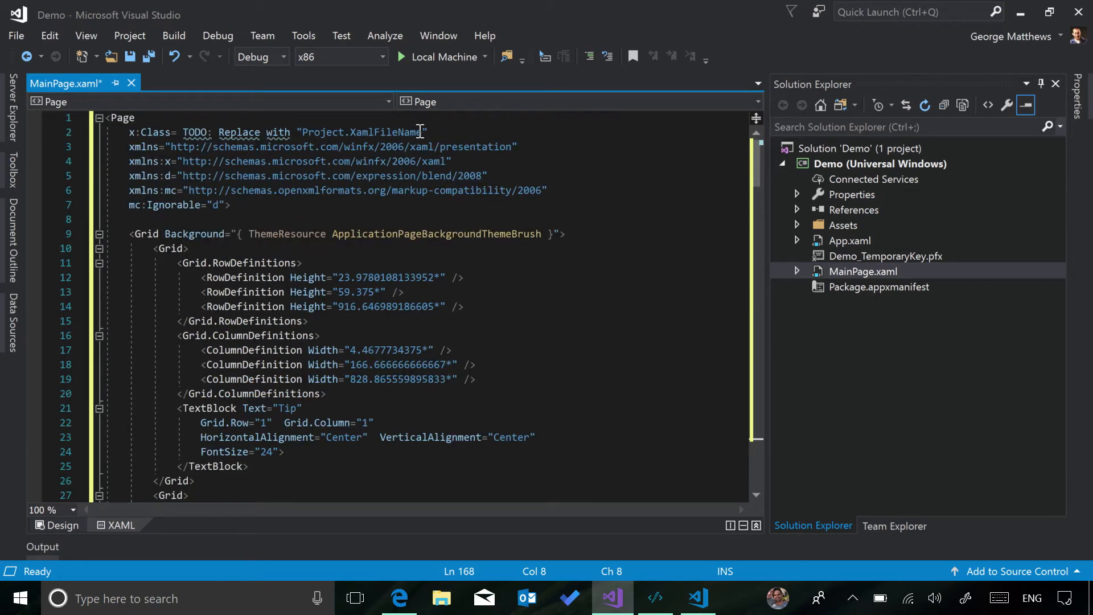
double_click(300, 132)
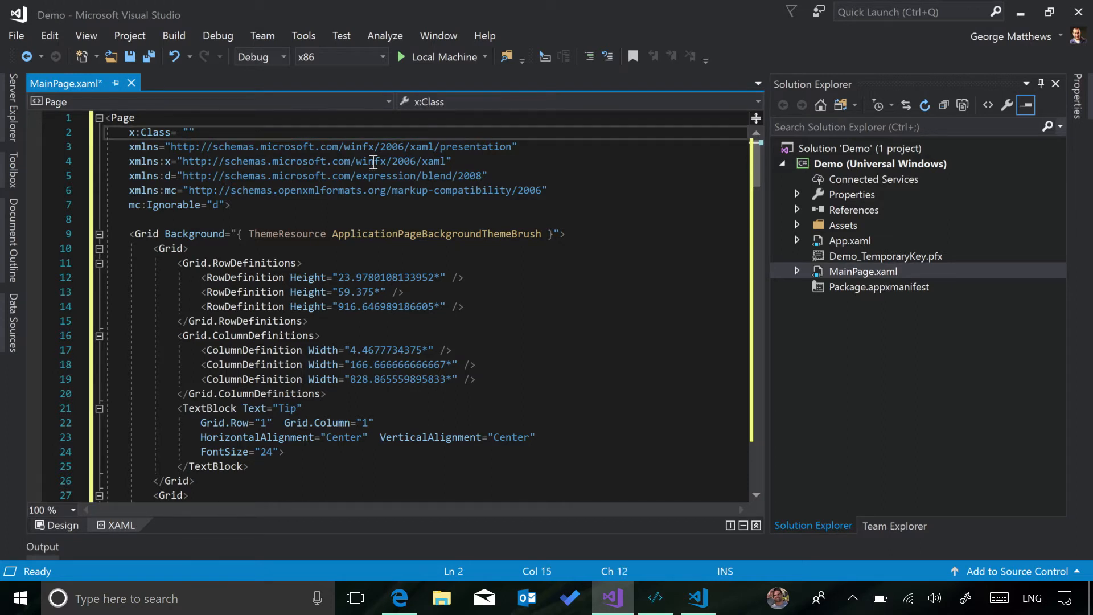
text(Demo.)
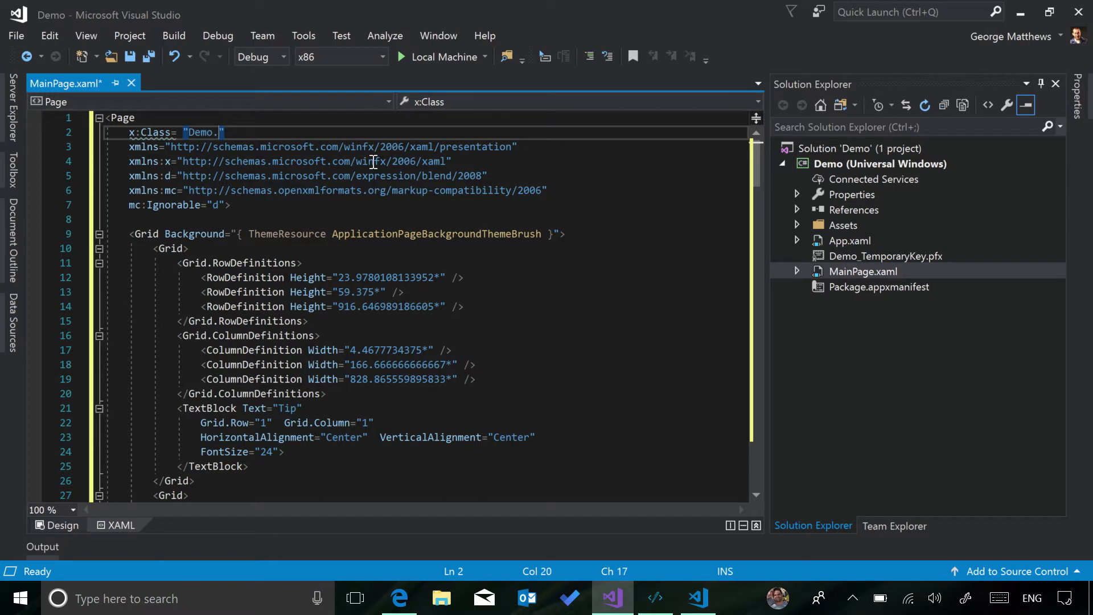
text(MainPa)
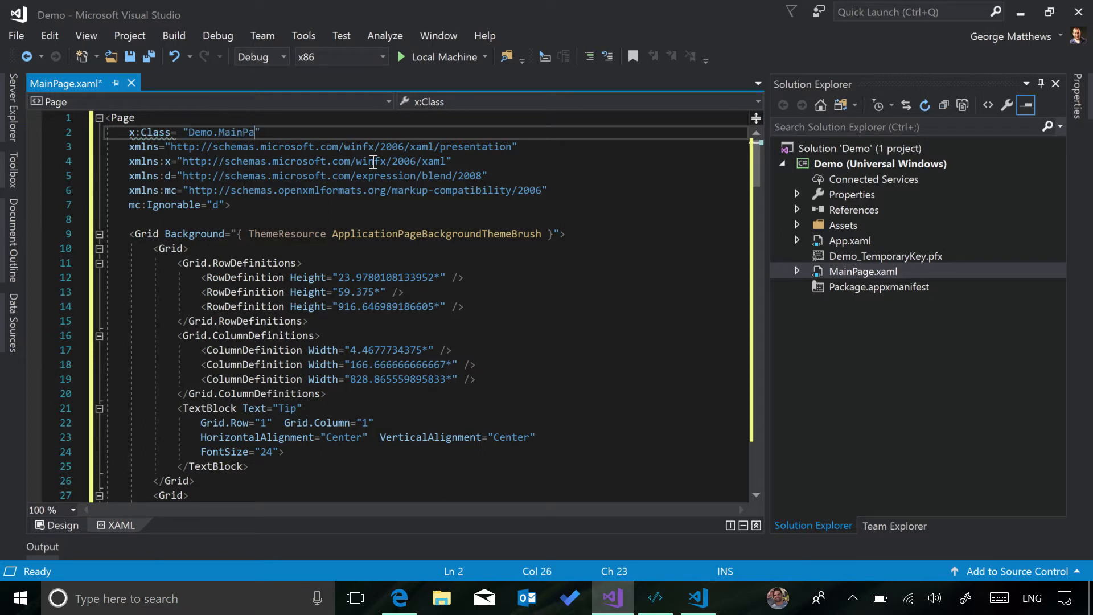
text(ge)
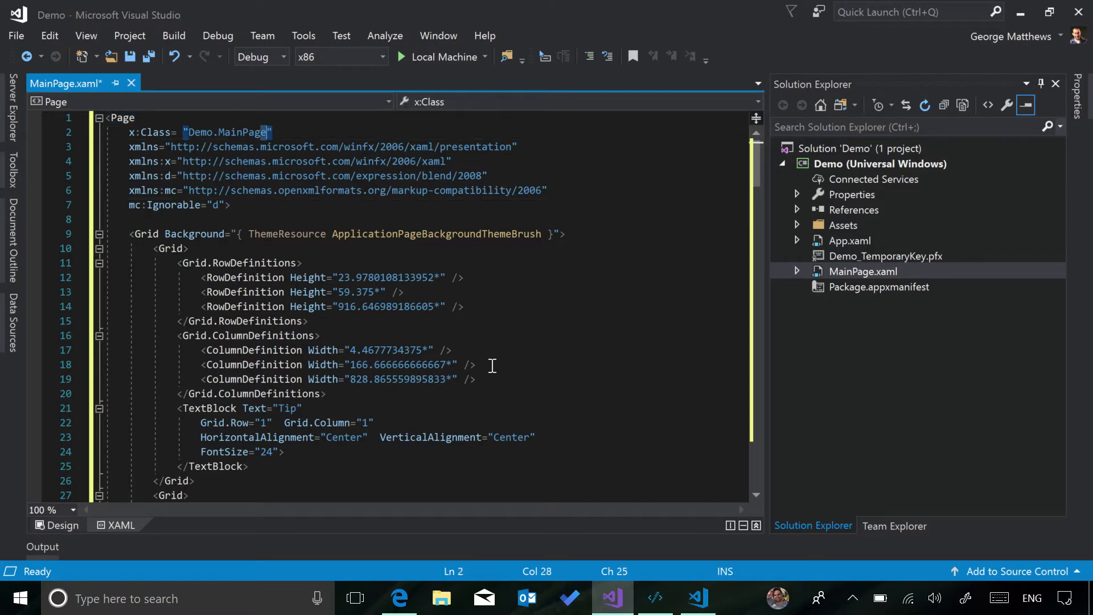
scroll(down, 3)
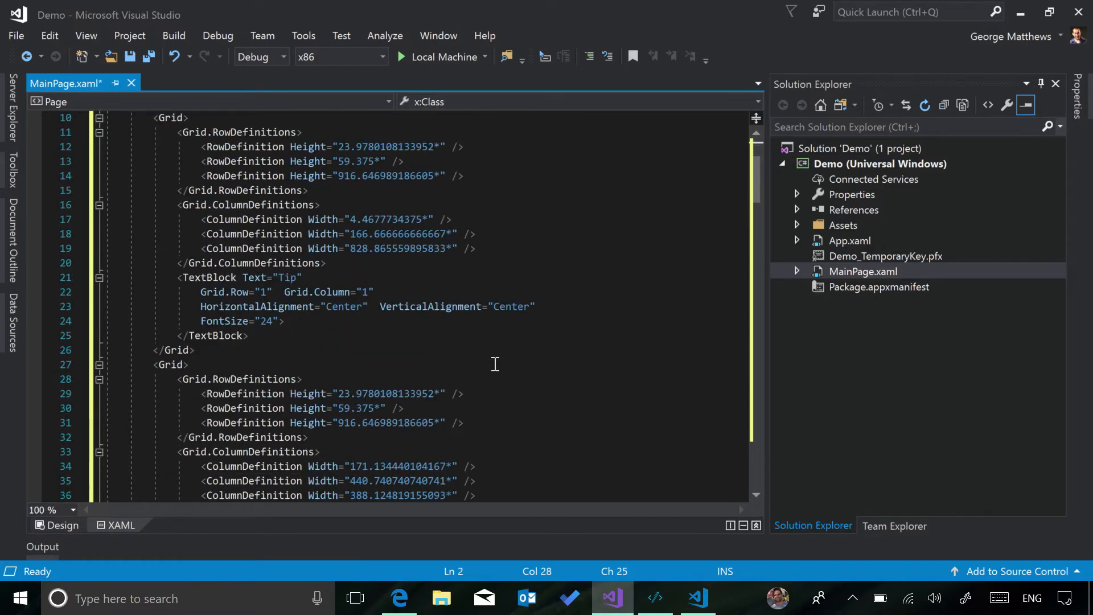
scroll(down, 3)
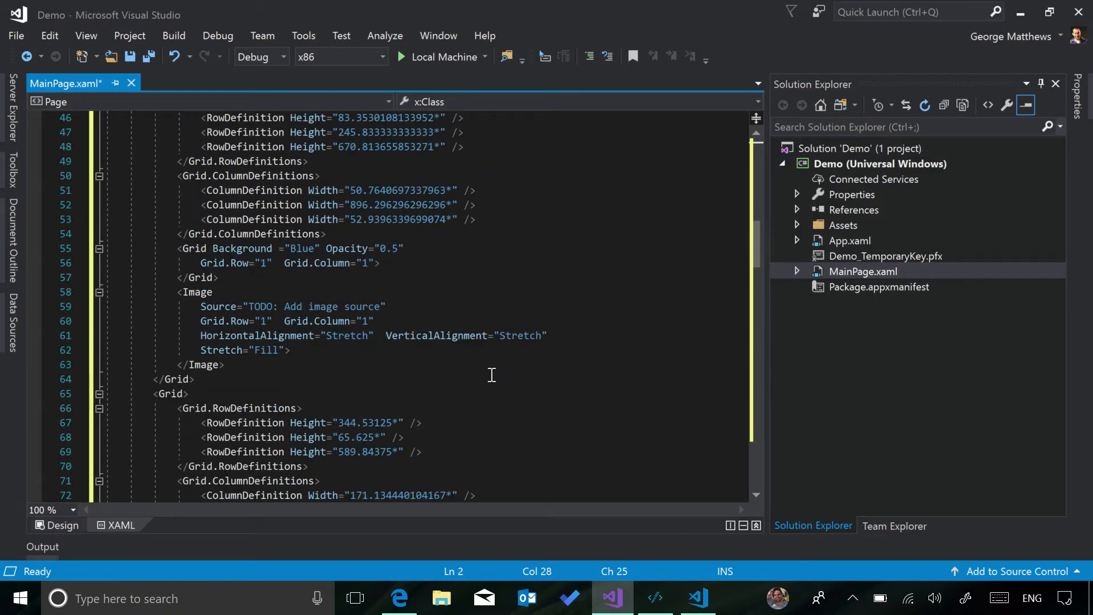
Step: Set the Image Source attribute to \Assets\StoreLogo.png
double_click(314, 306)
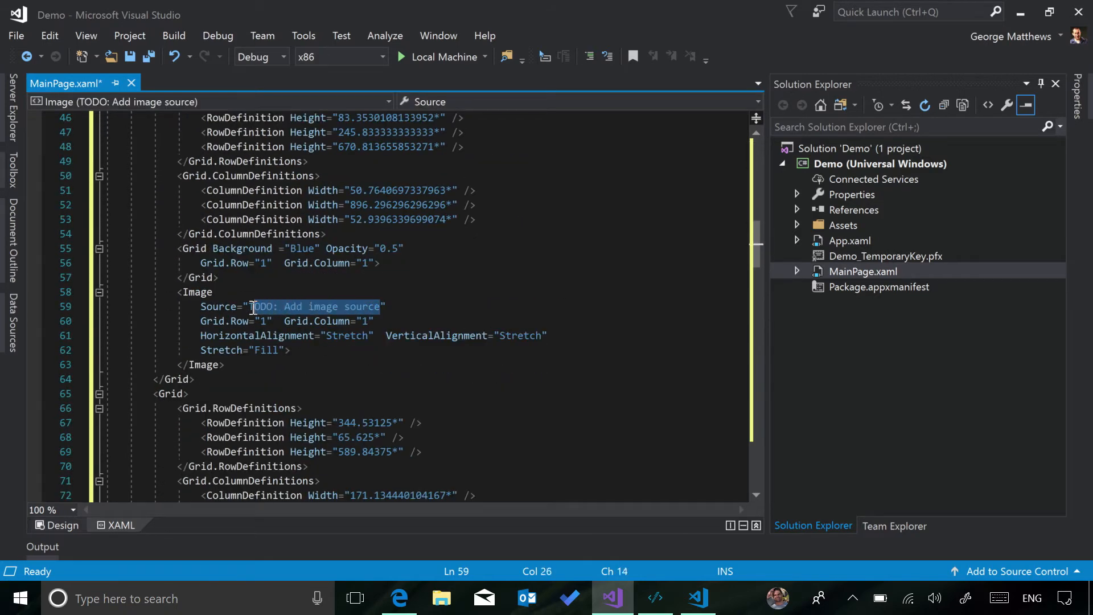
text(\")
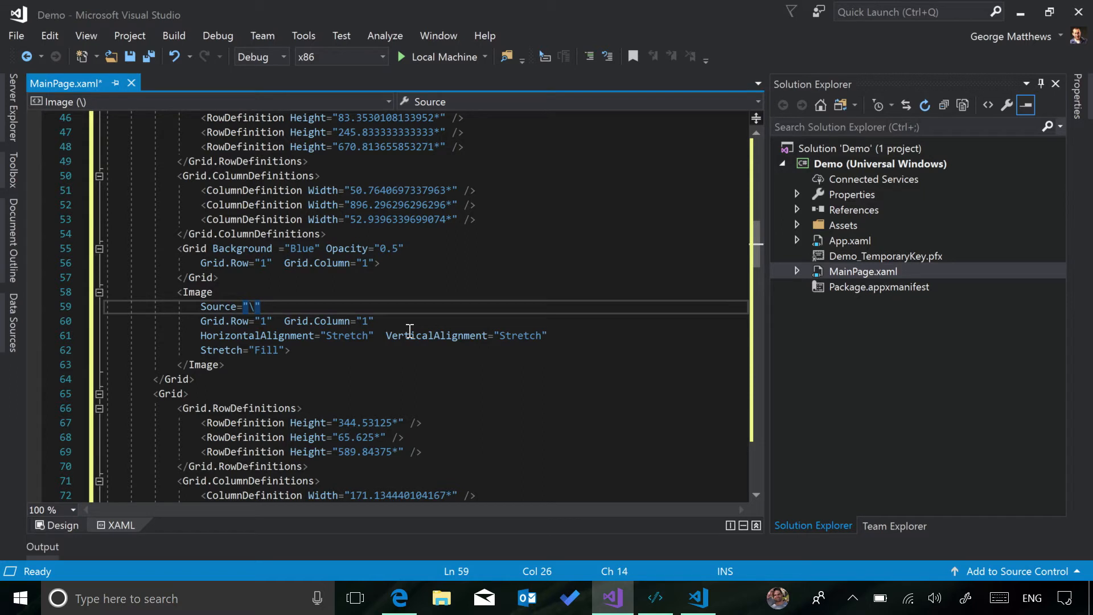
text(Asset)
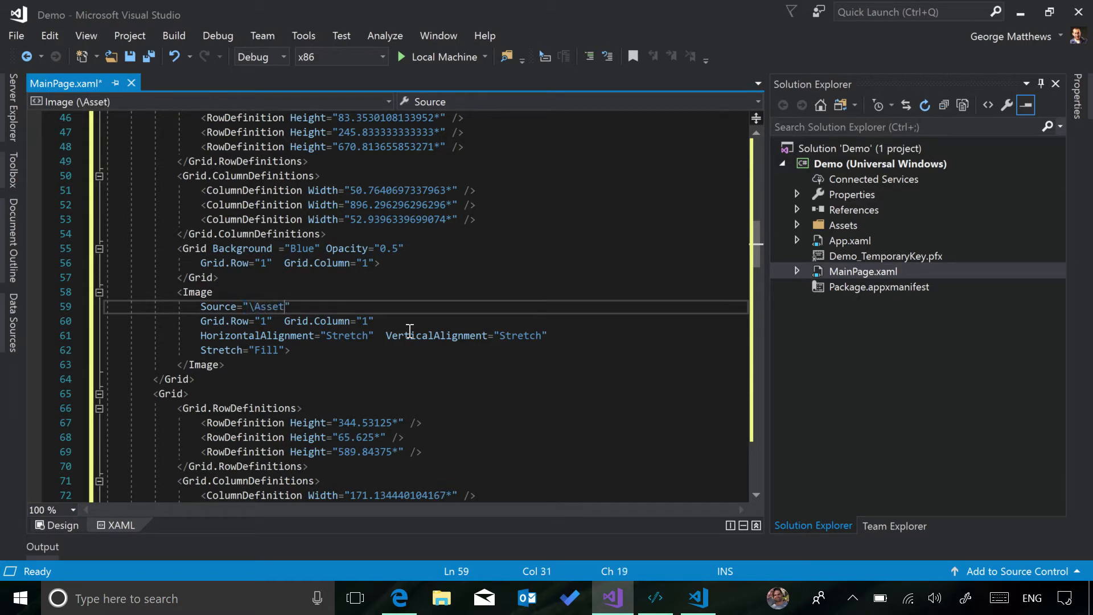
text(s\StoreL)
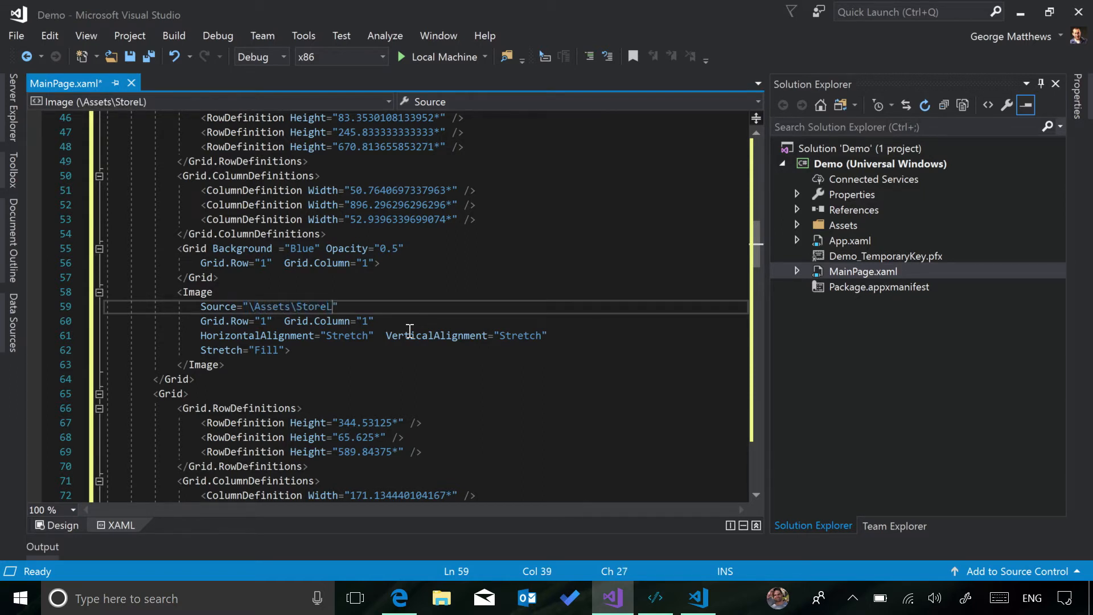
text(go.png)
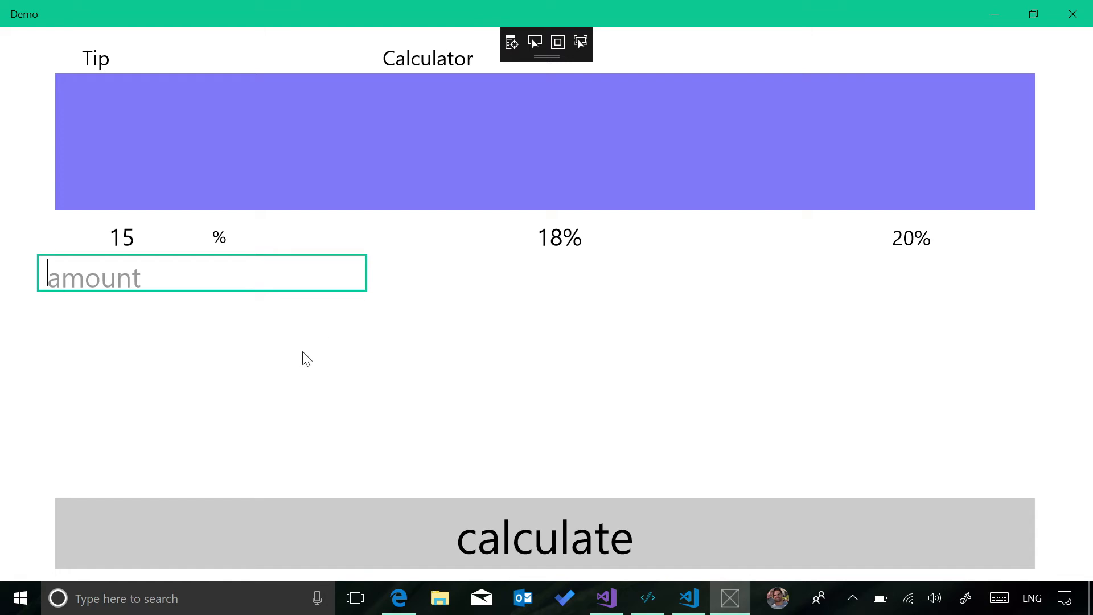
mouse_move(659, 552)
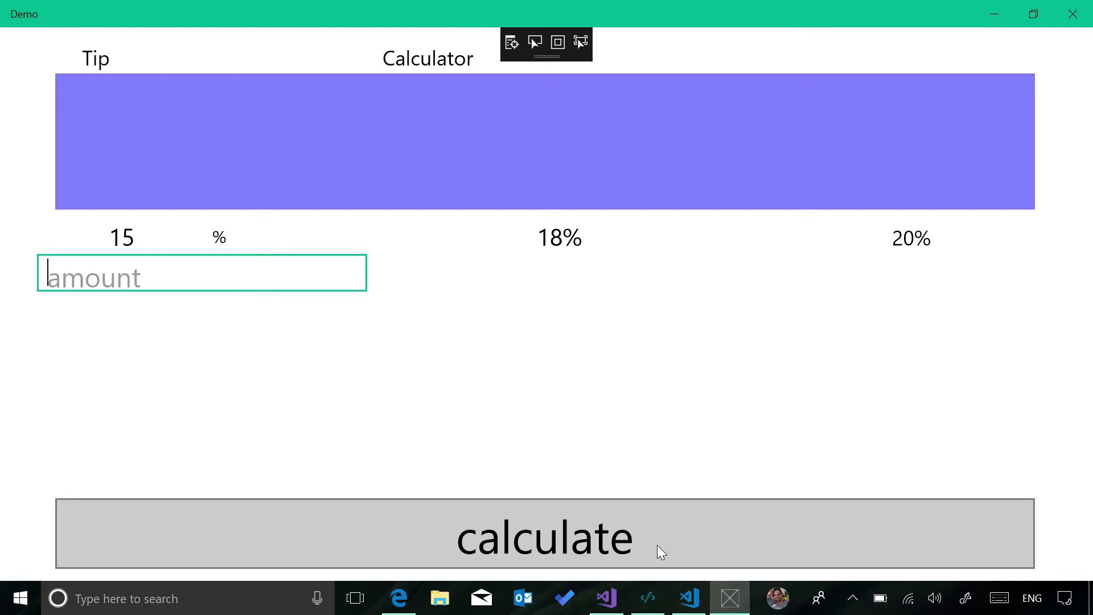
mouse_move(394, 523)
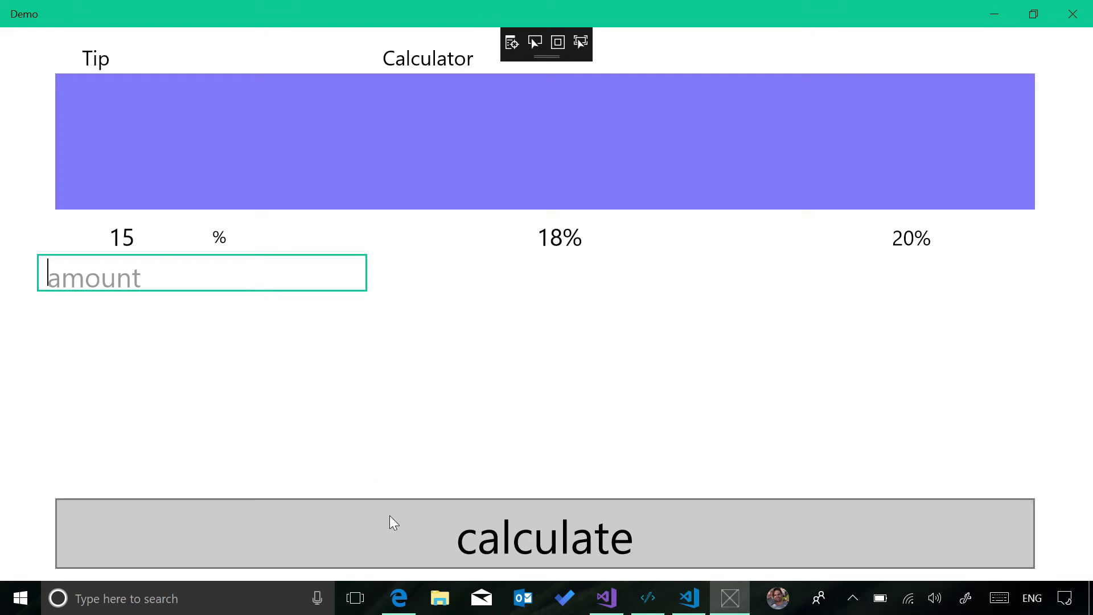
mouse_move(270, 270)
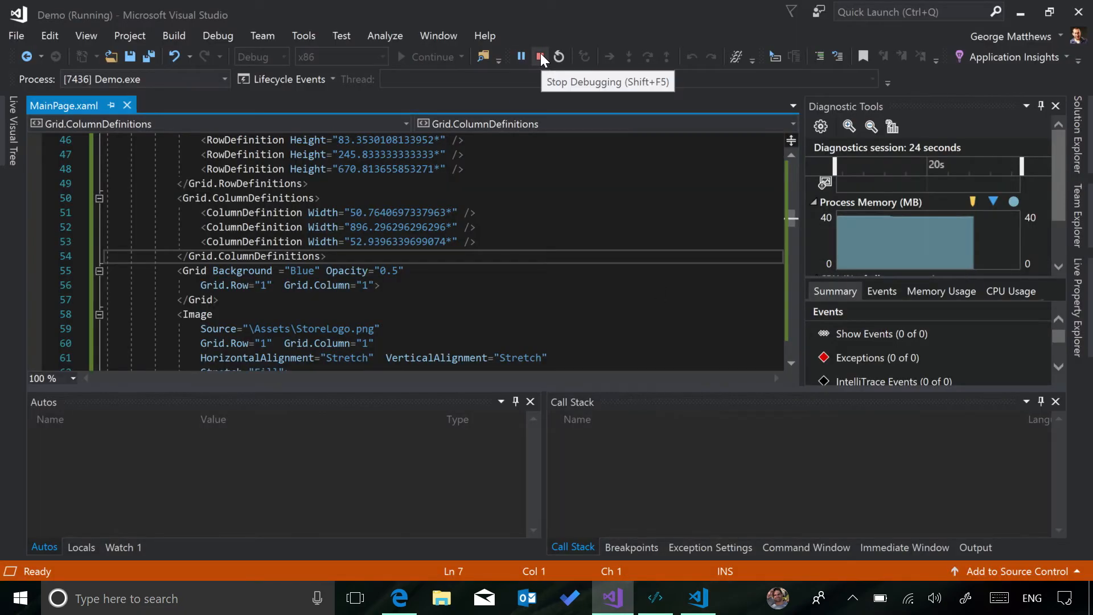
Step: Stop debugging the Demo app and open Android_view1.xml in Visual Studio Code
click(540, 57)
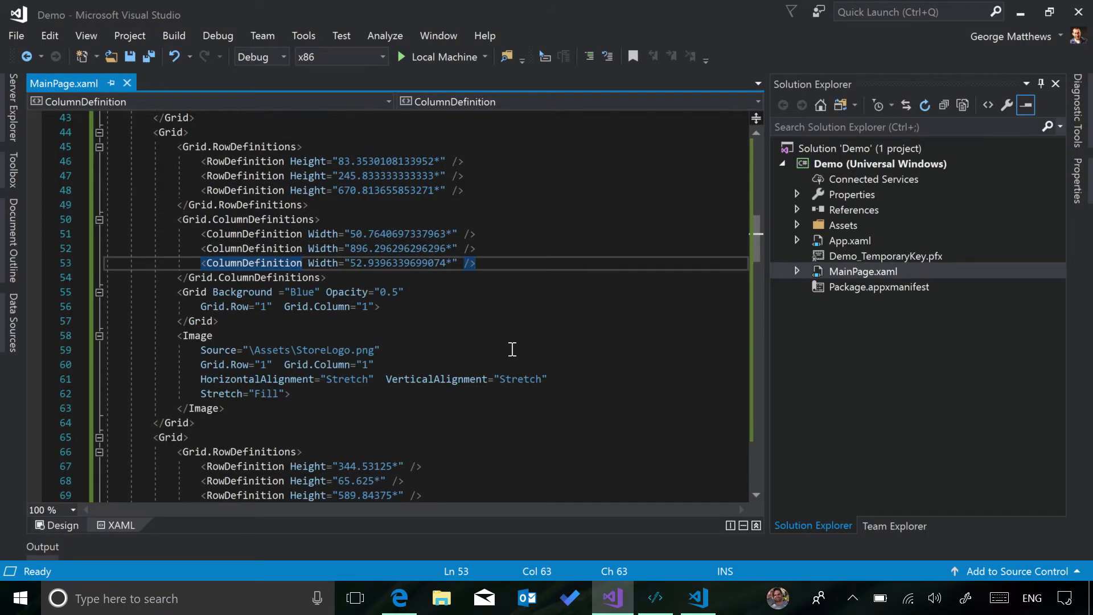
scroll(down, 3)
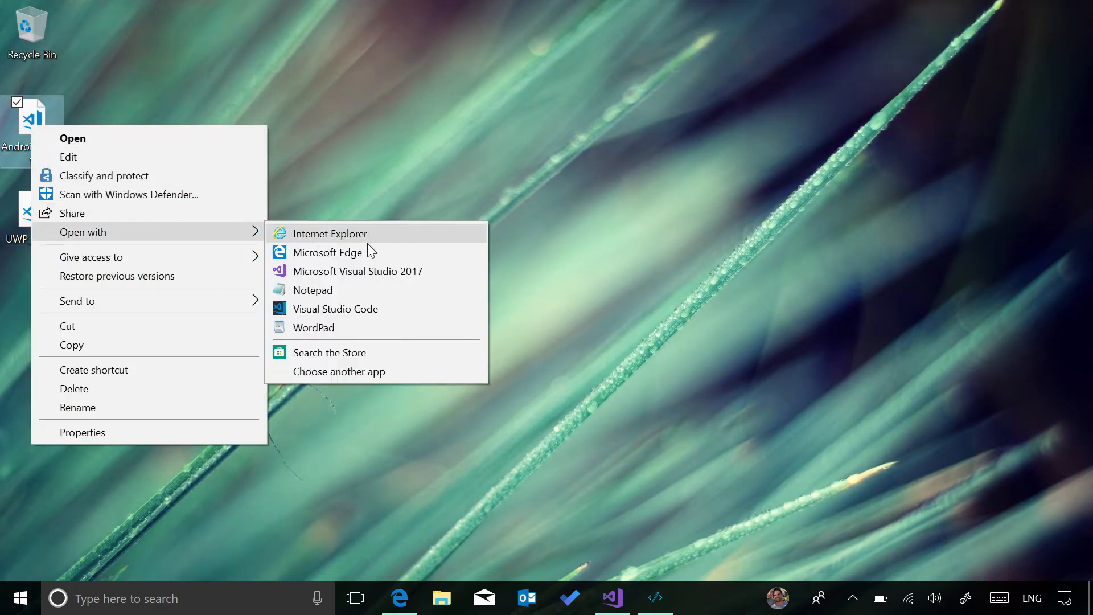
click(335, 309)
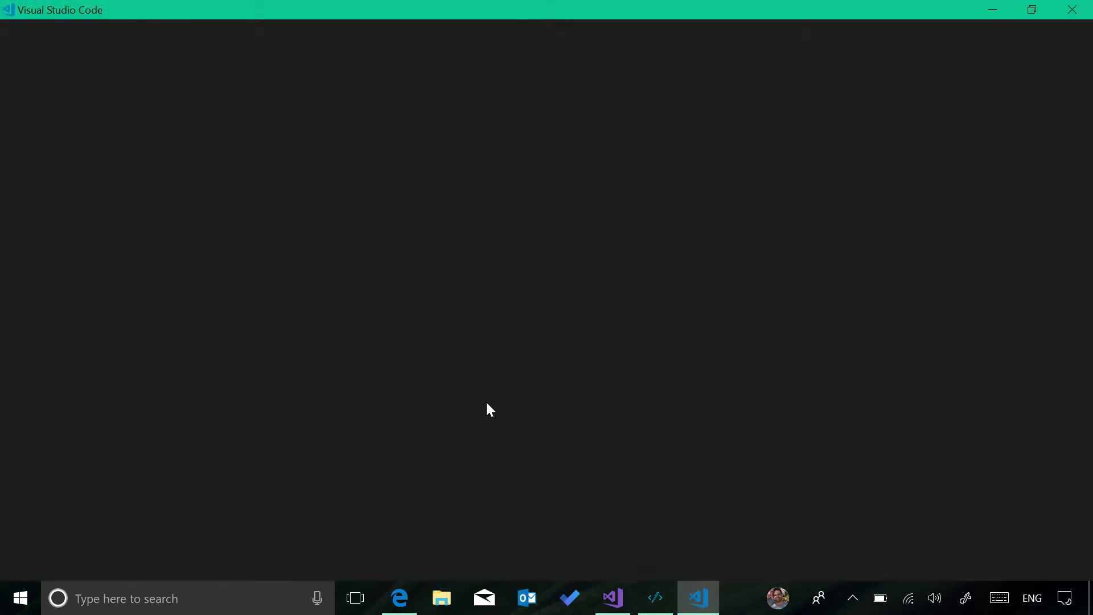
click(698, 598)
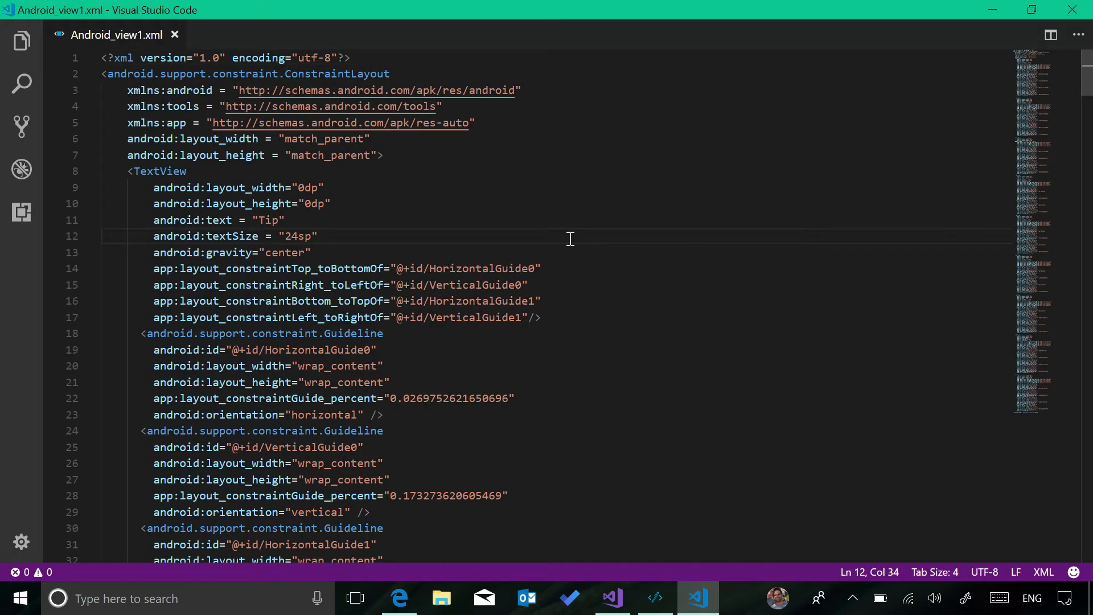
mouse_move(666, 294)
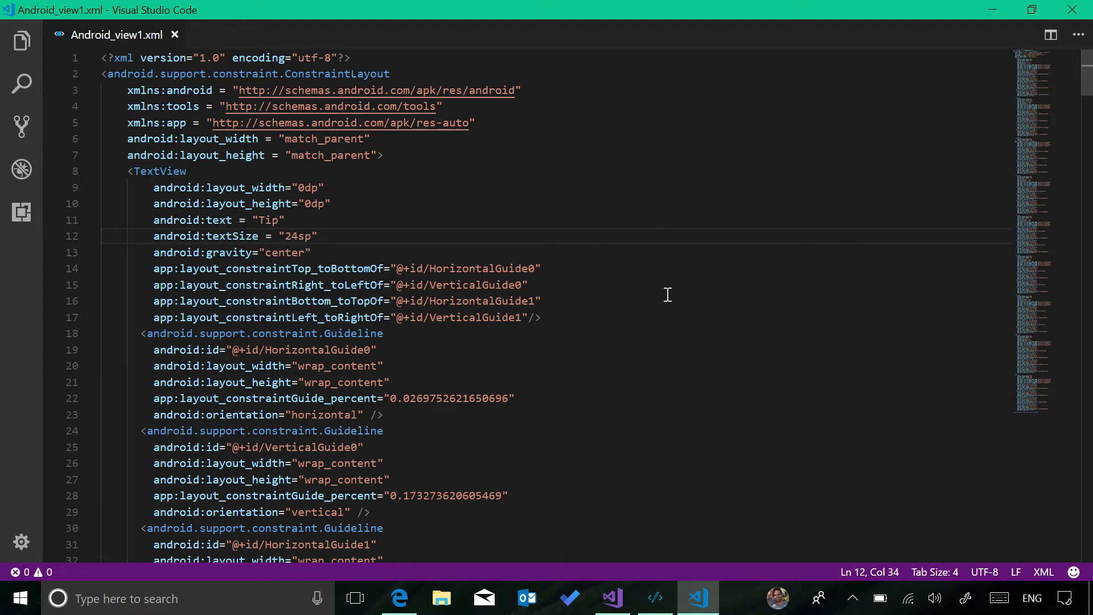
scroll(down, 3)
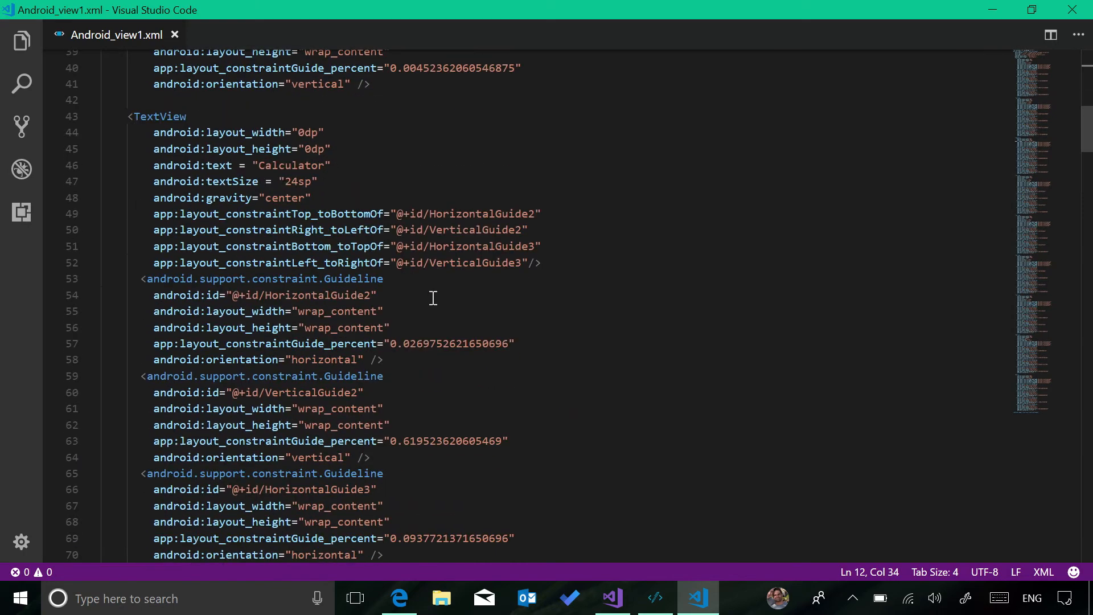
scroll(down, 3)
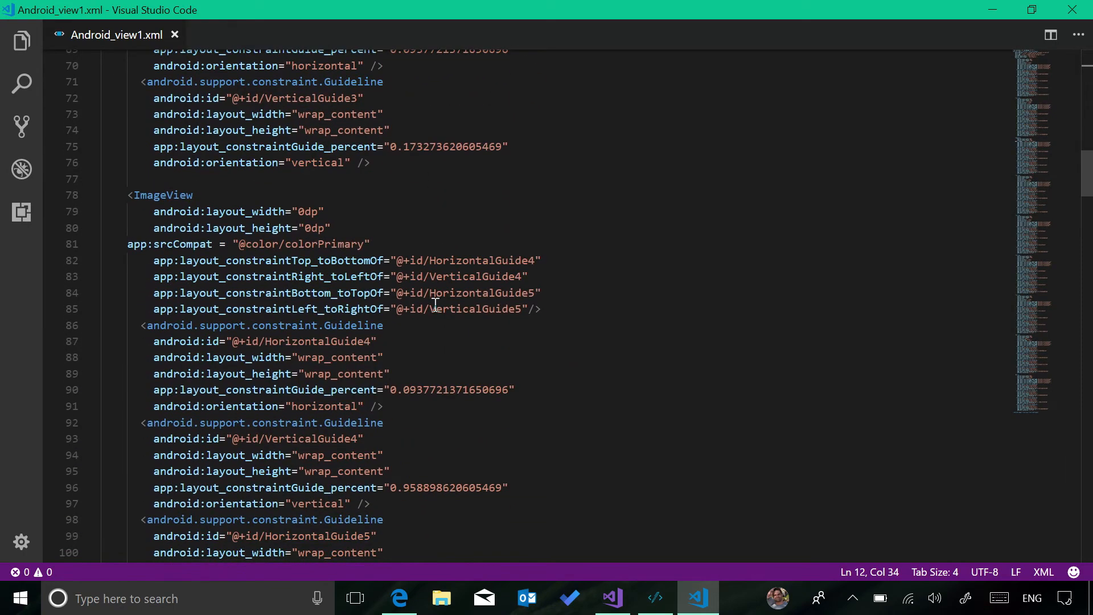
scroll(down, 3)
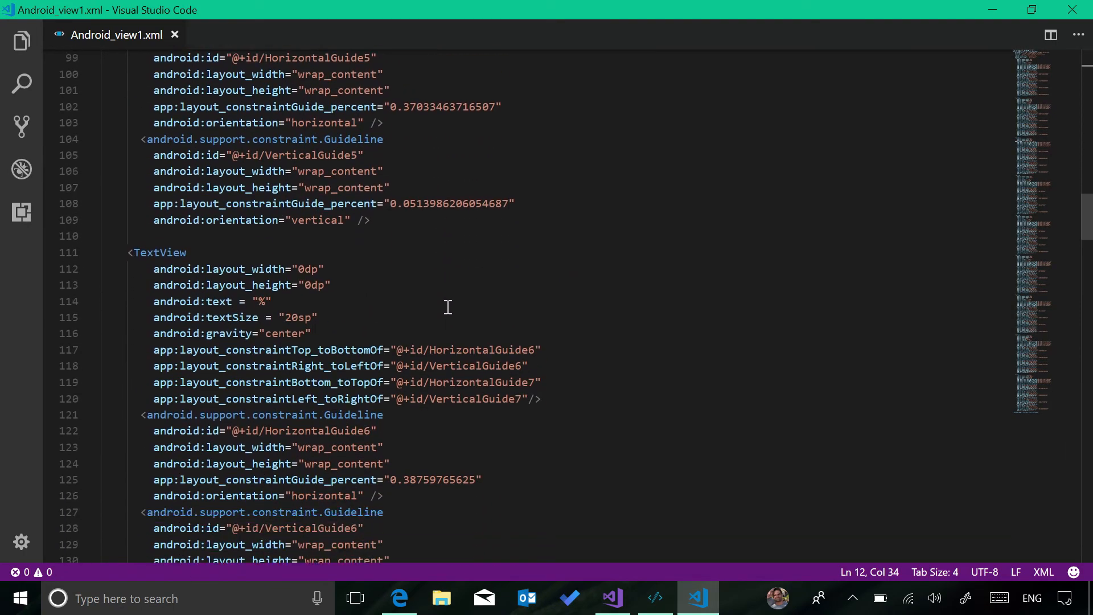
scroll(down, 3)
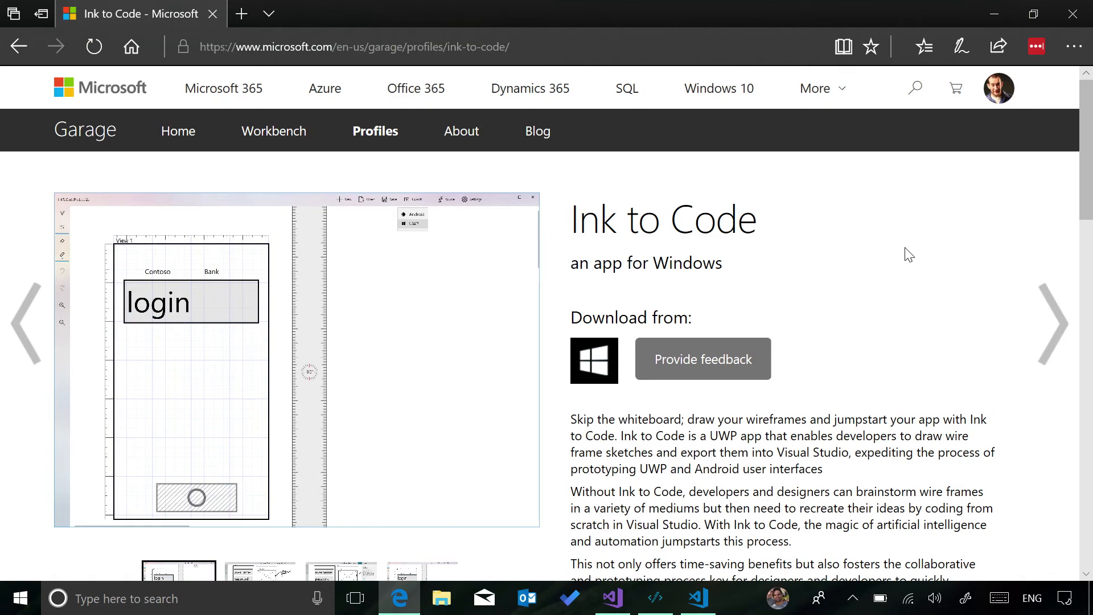
Step: Scroll the Ink to Code Garage page down to the team and quote section, then back to the top
scroll(down, 3)
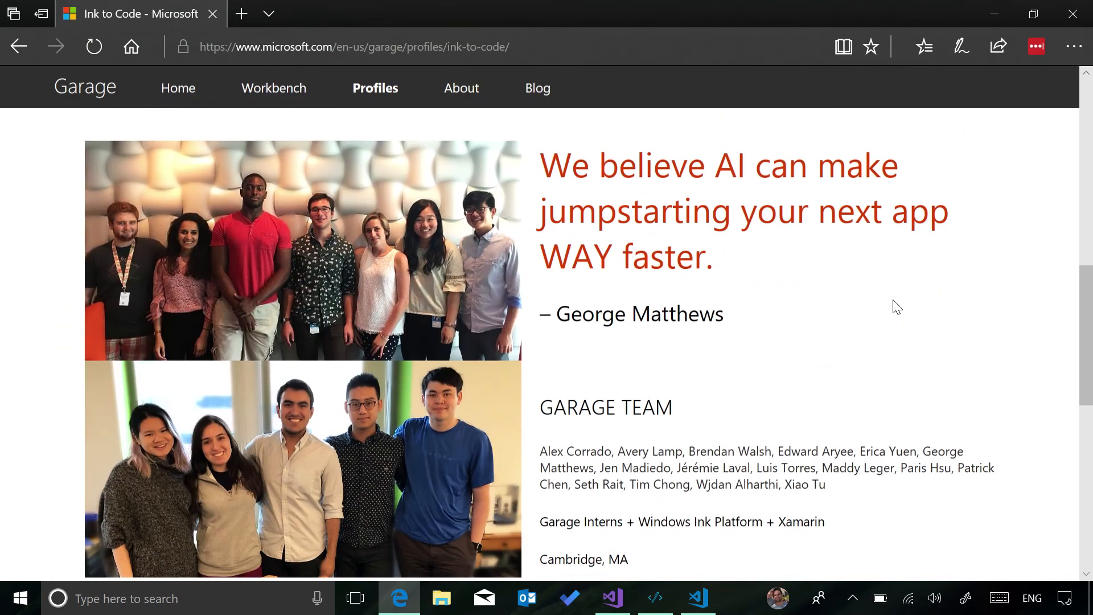
scroll(down, 3)
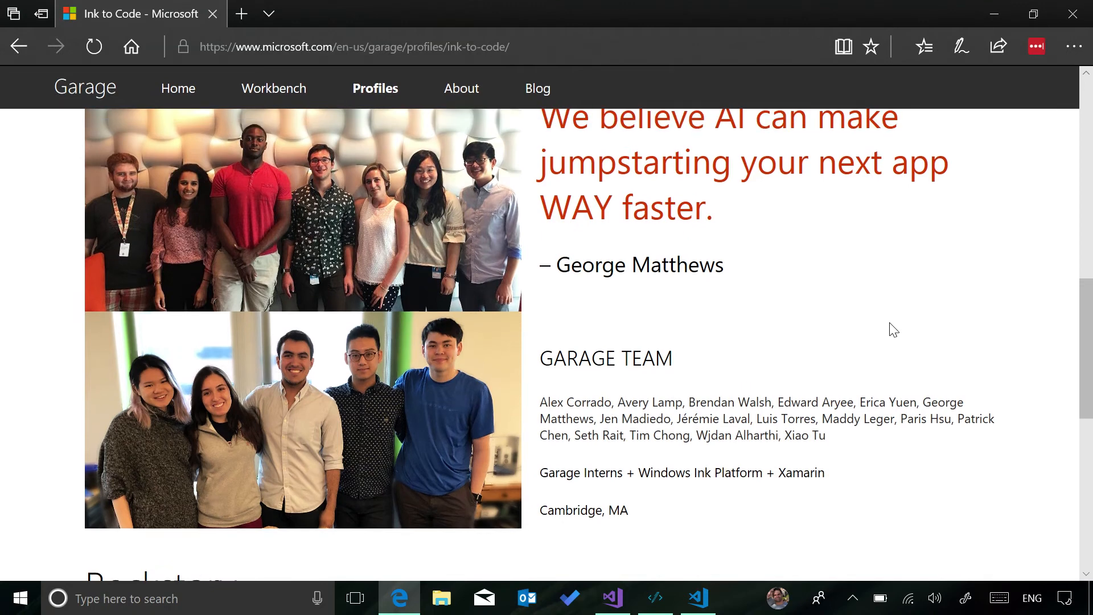
scroll(down, 3)
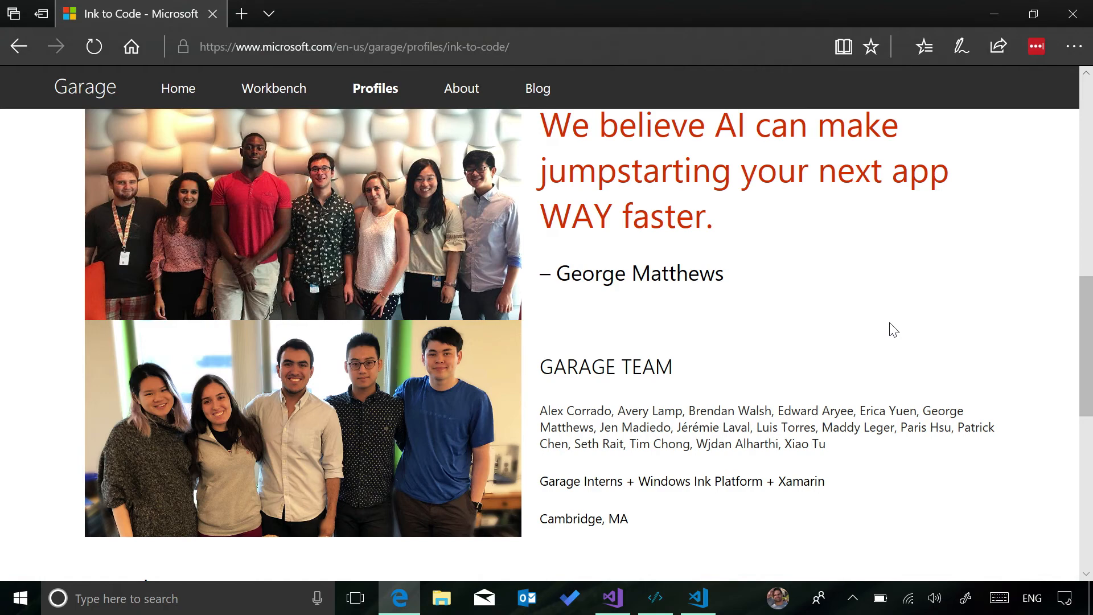
scroll(up, 3)
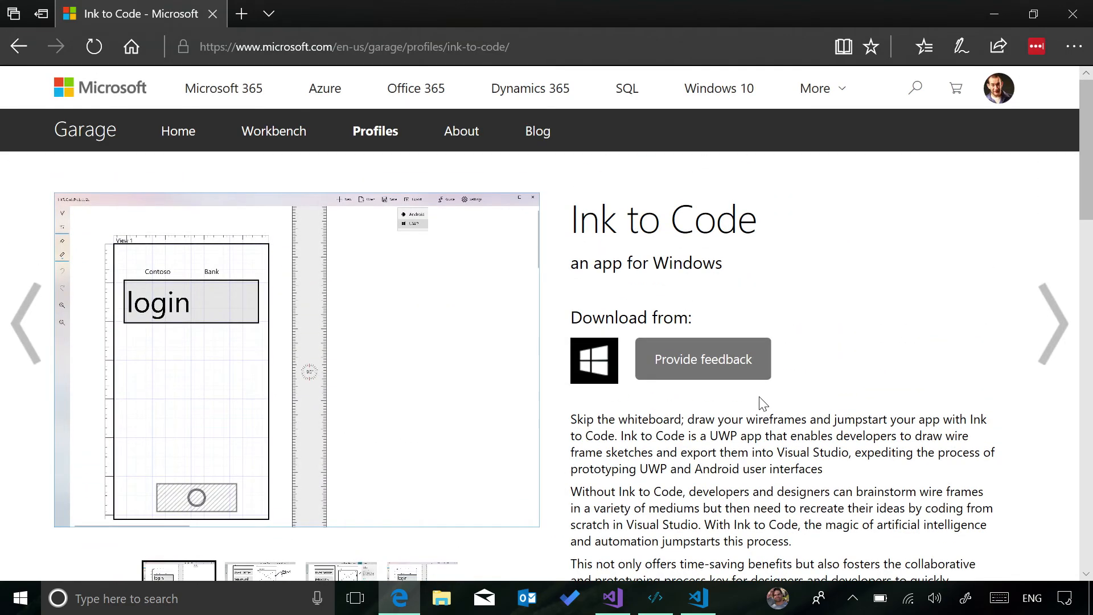
mouse_move(865, 363)
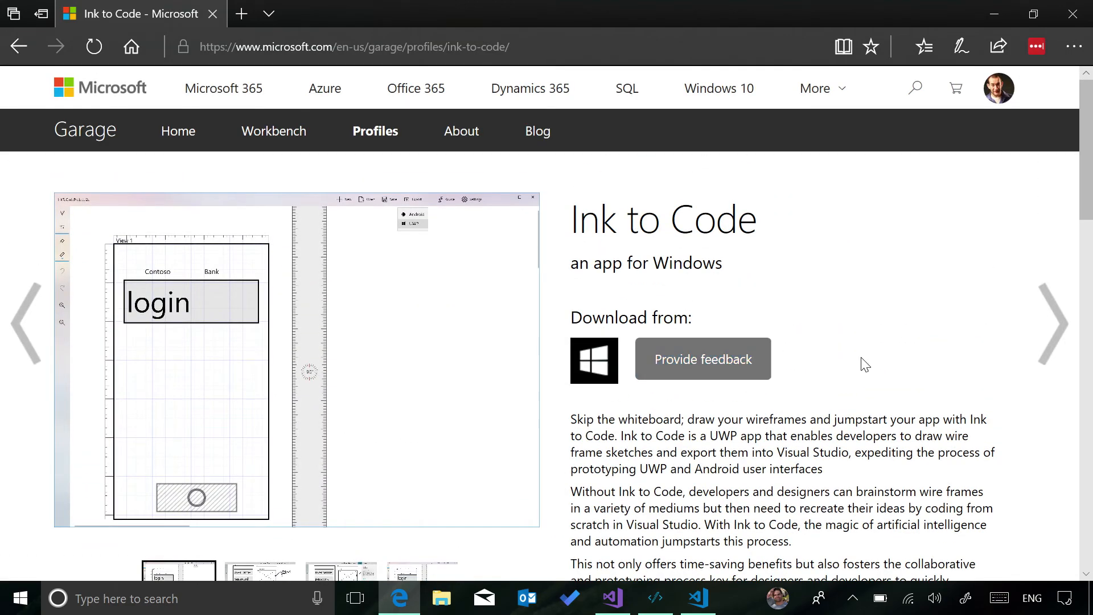